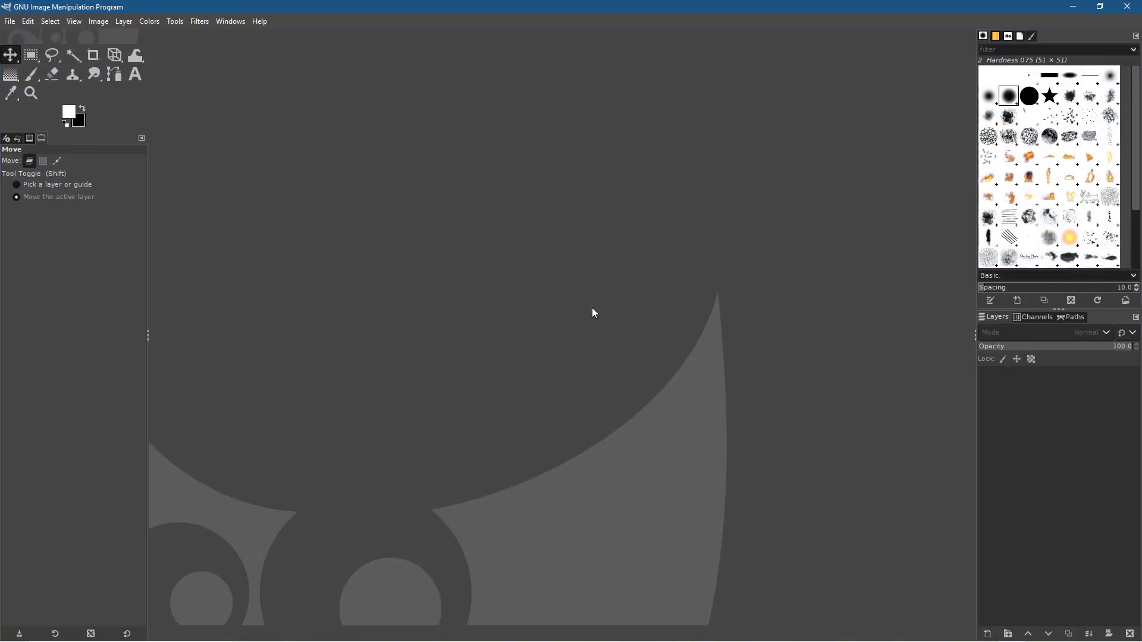
Create a new 1920 × 1080 image filled with transparency via File > New with Advanced Options
left_click(9, 21)
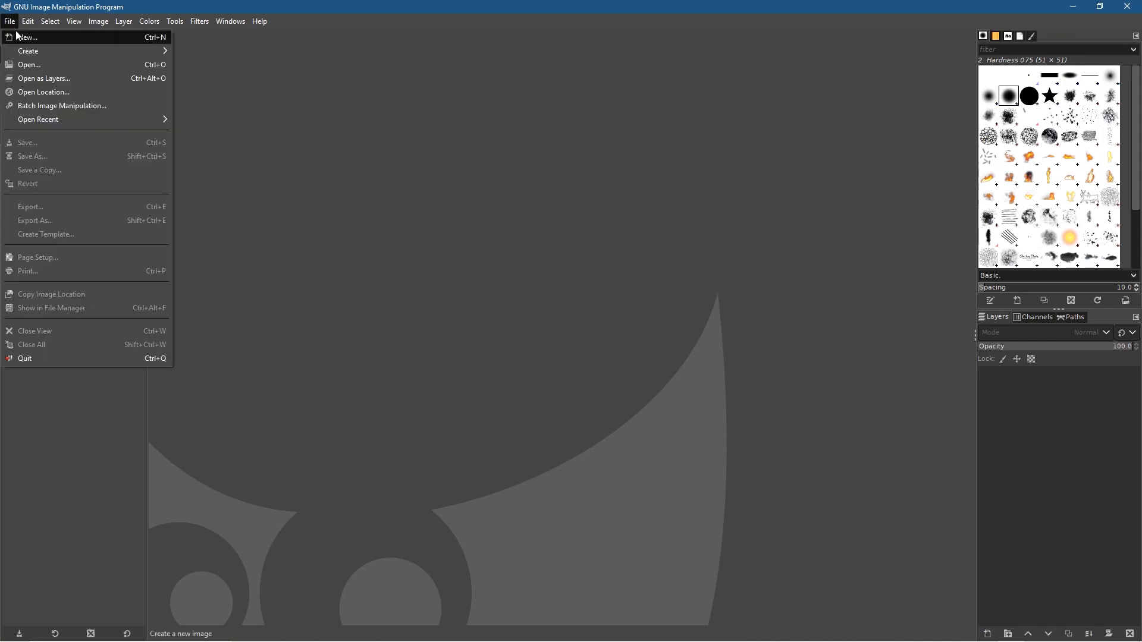
left_click(27, 37)
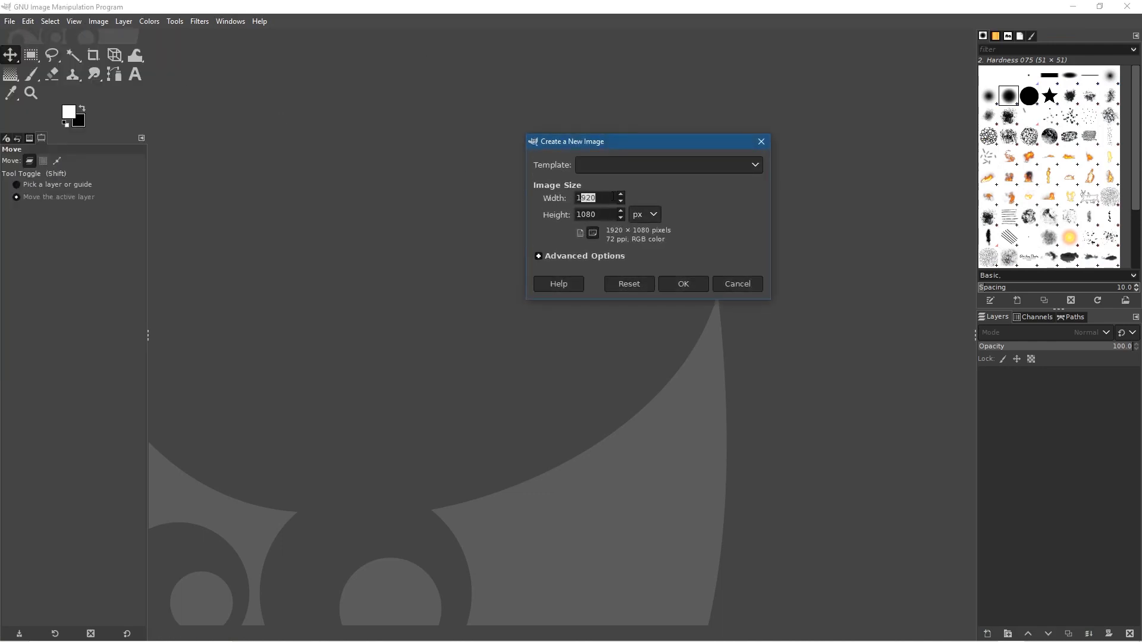
left_click(539, 256)
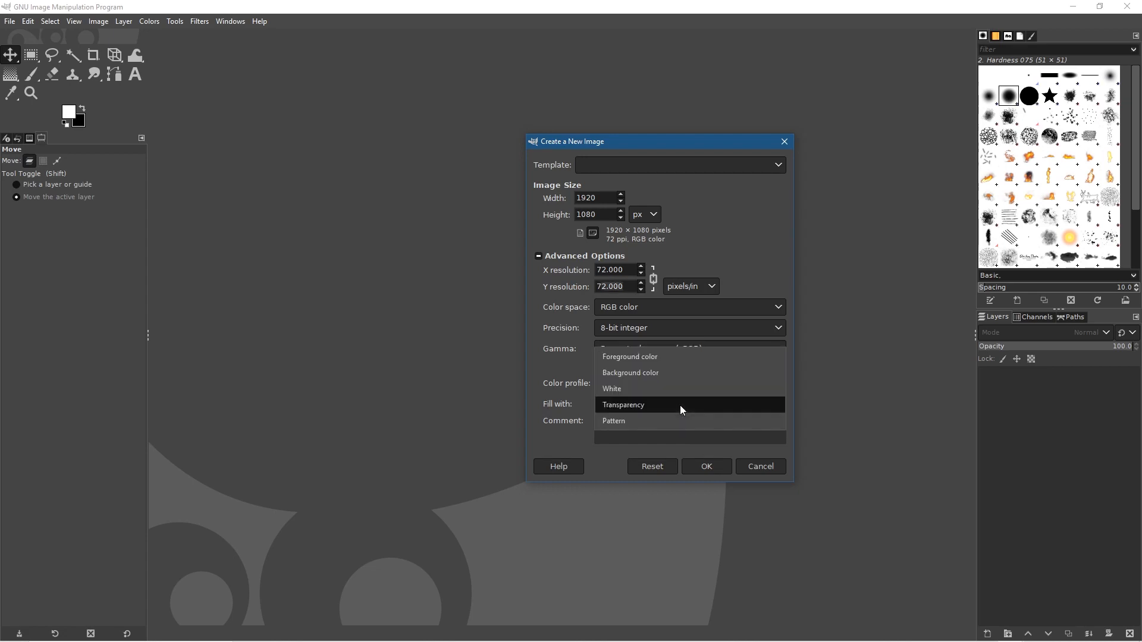
left_click(704, 467)
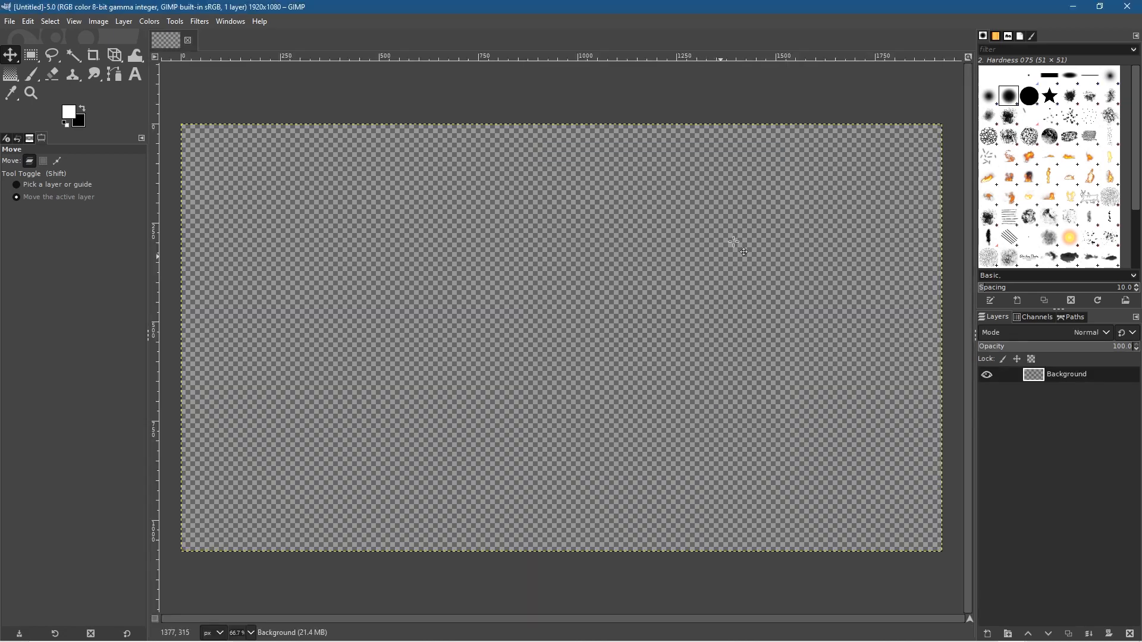
Bring the unsplash desk-photo JPG from the tutorial folder into GIMP as a layer above the transparent background
key("Alt+Tab")
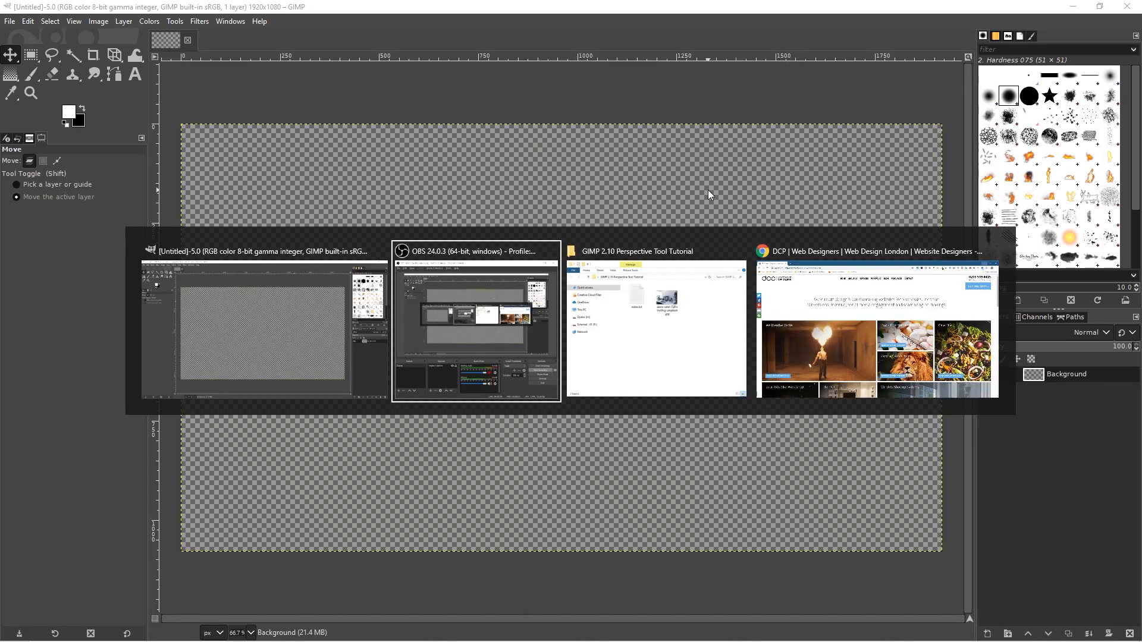
left_click(656, 251)
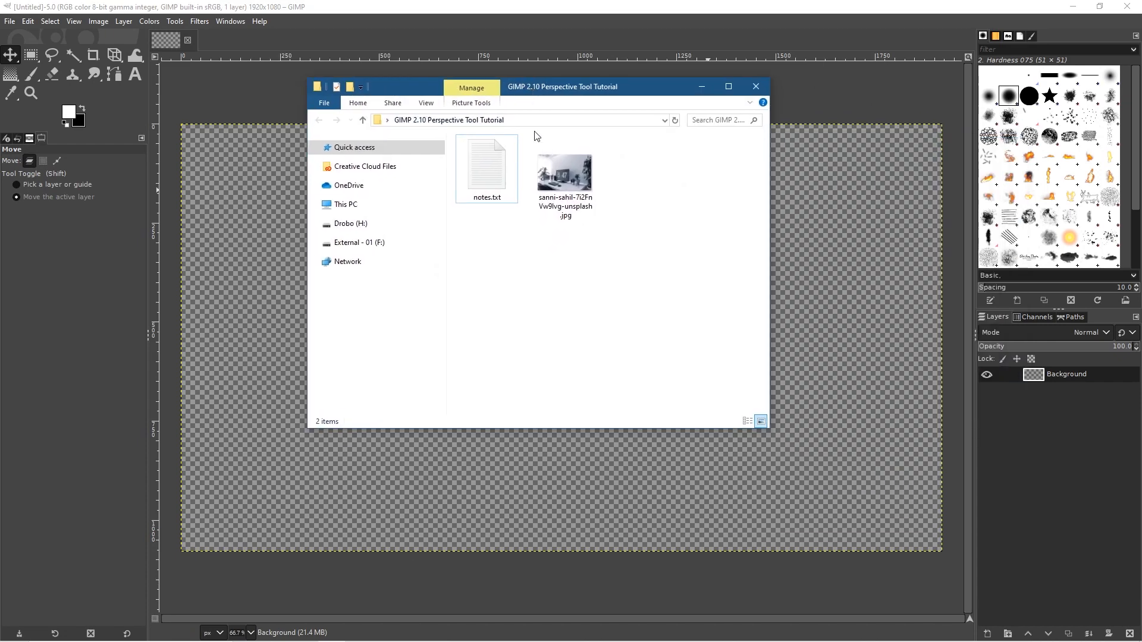
left_click(564, 169)
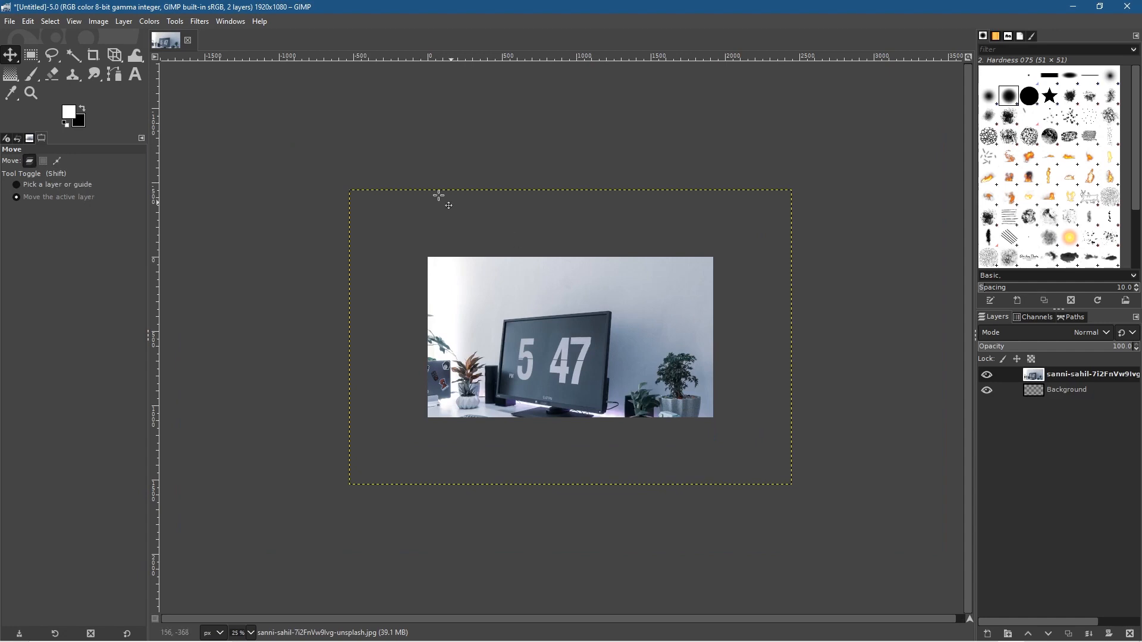
mouse_move(490, 498)
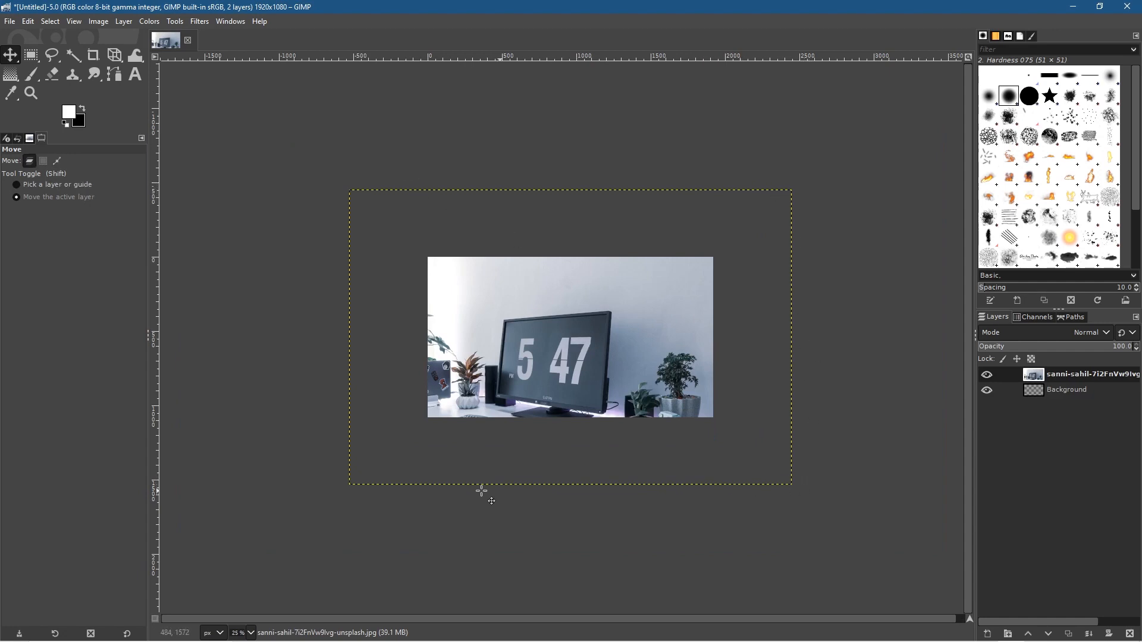
mouse_move(504, 413)
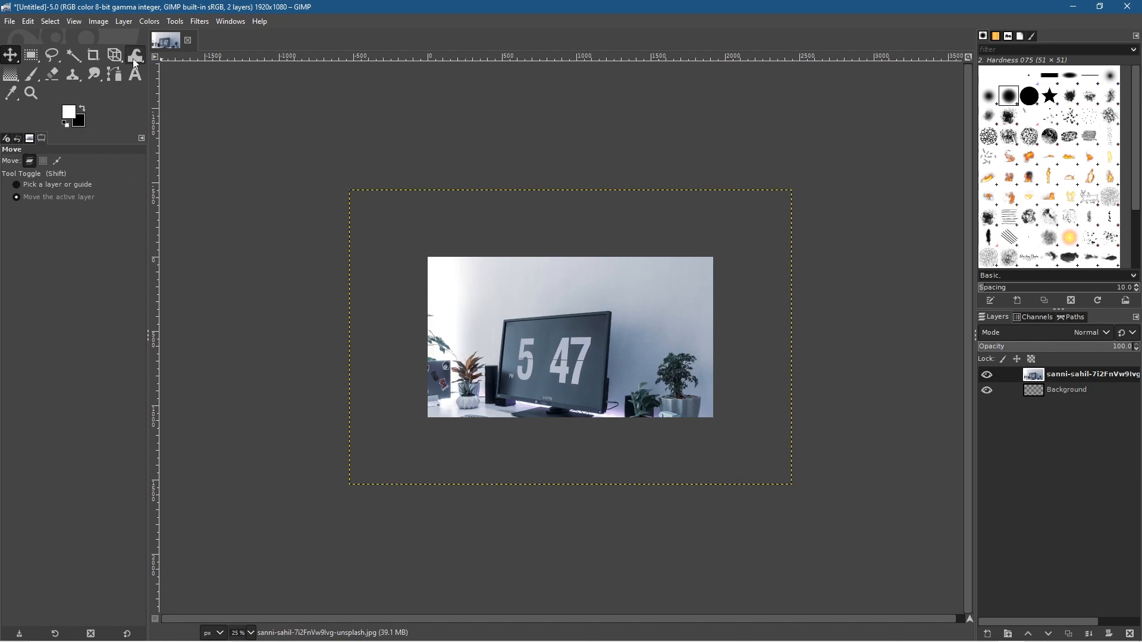
Scale the desk photo layer down from 2976×1984 to about 1949×1299 so it fits the canvas
left_click(135, 56)
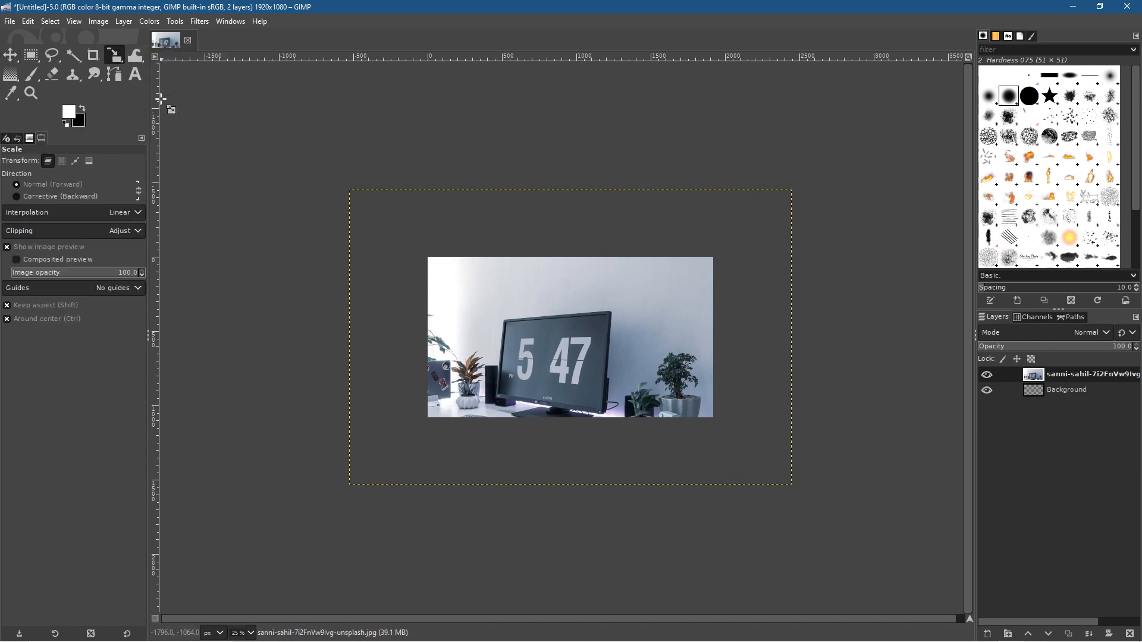
left_click(113, 56)
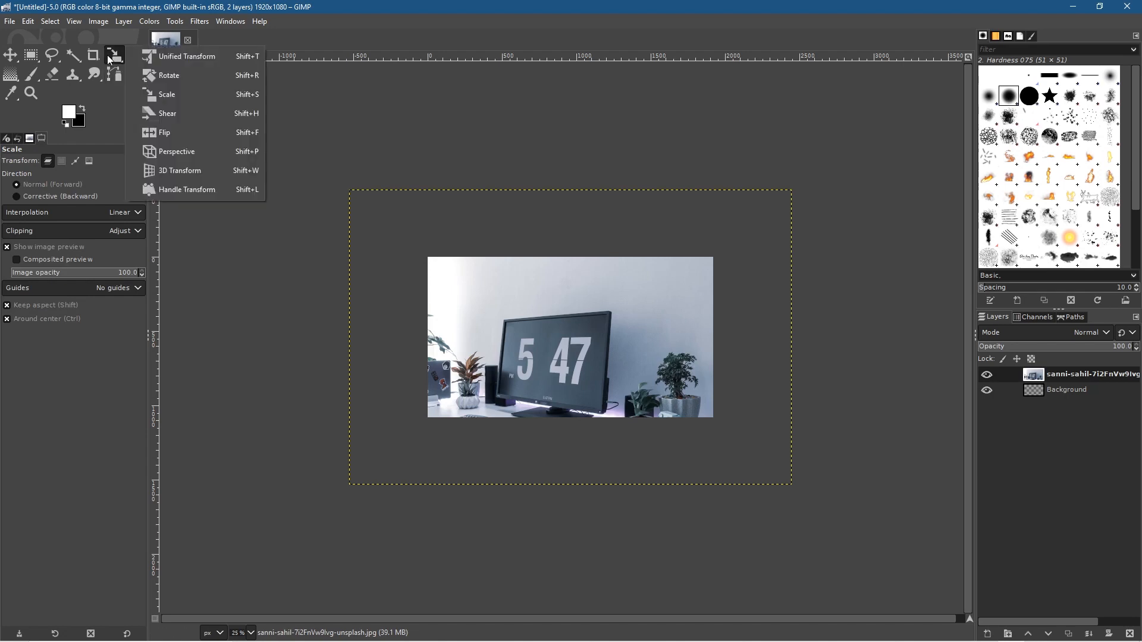
mouse_move(185, 189)
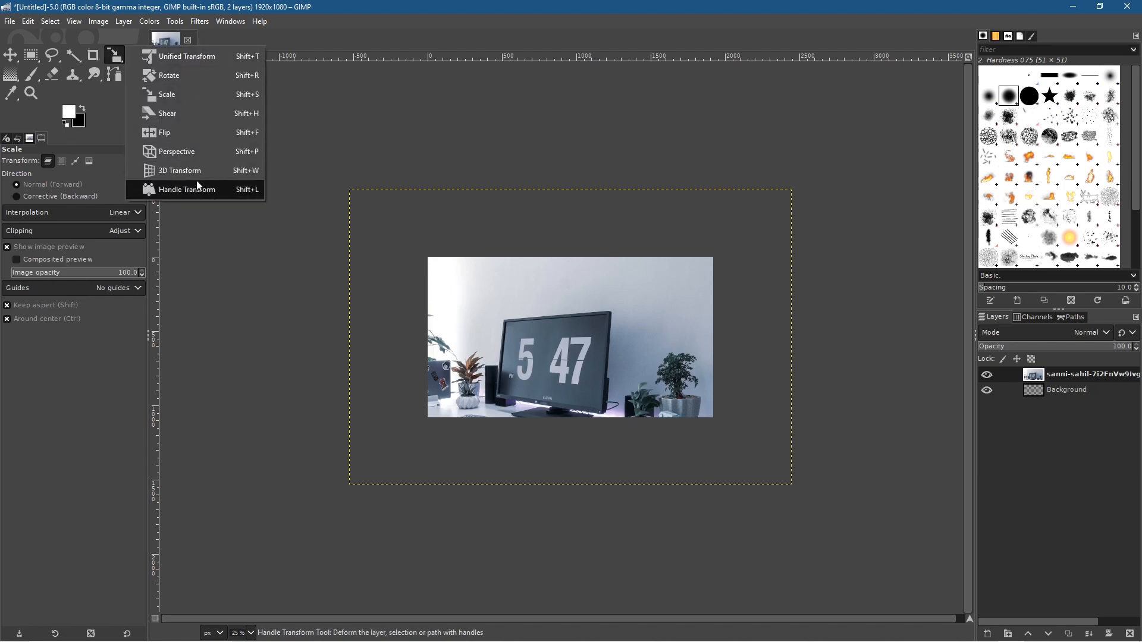
mouse_move(167, 95)
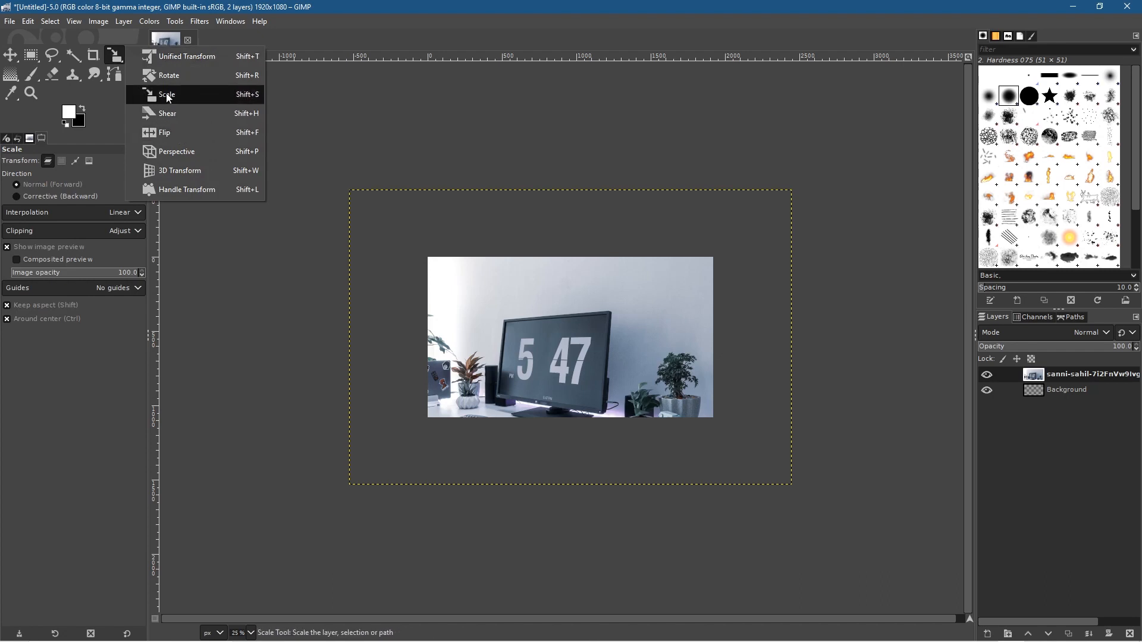
left_click(168, 94)
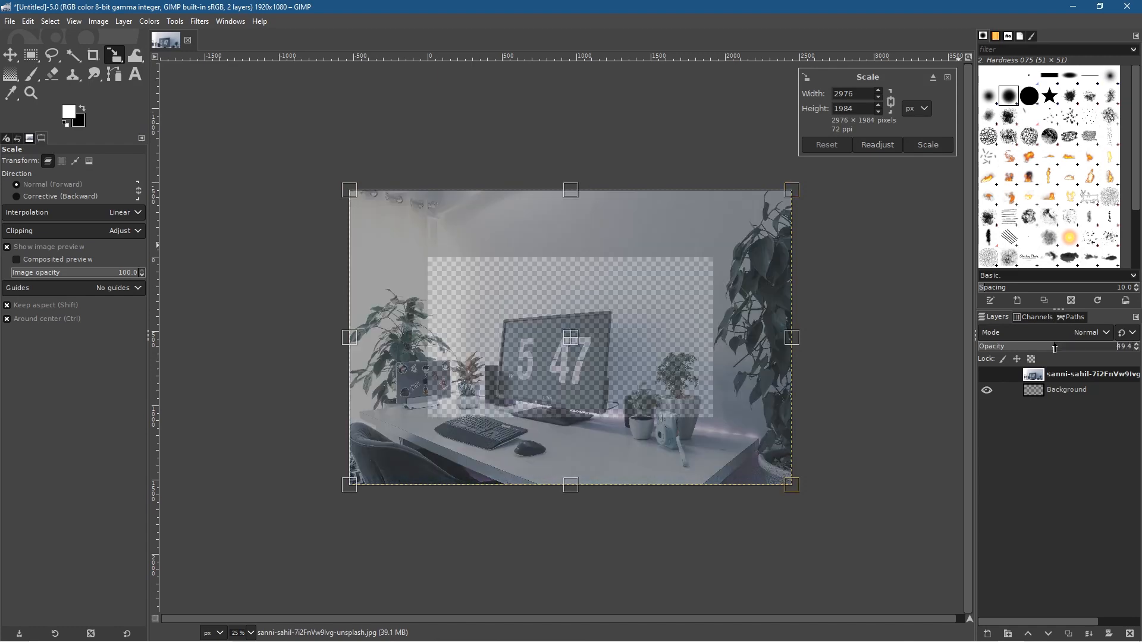
mouse_move(390, 264)
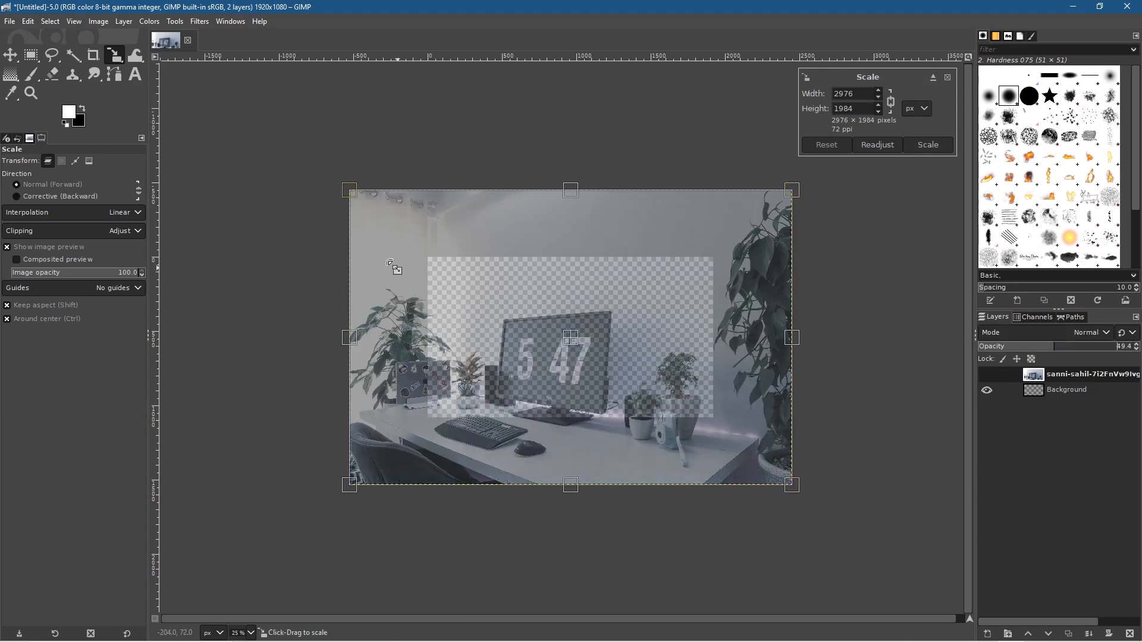
left_click_drag(790, 191, 663, 279)
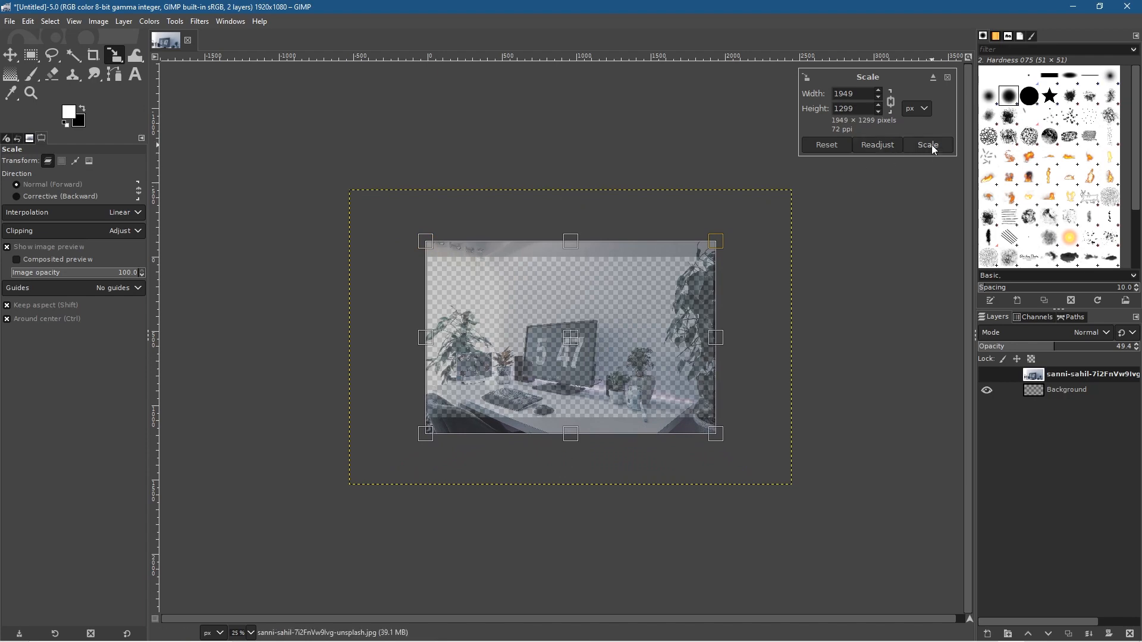
left_click(928, 144)
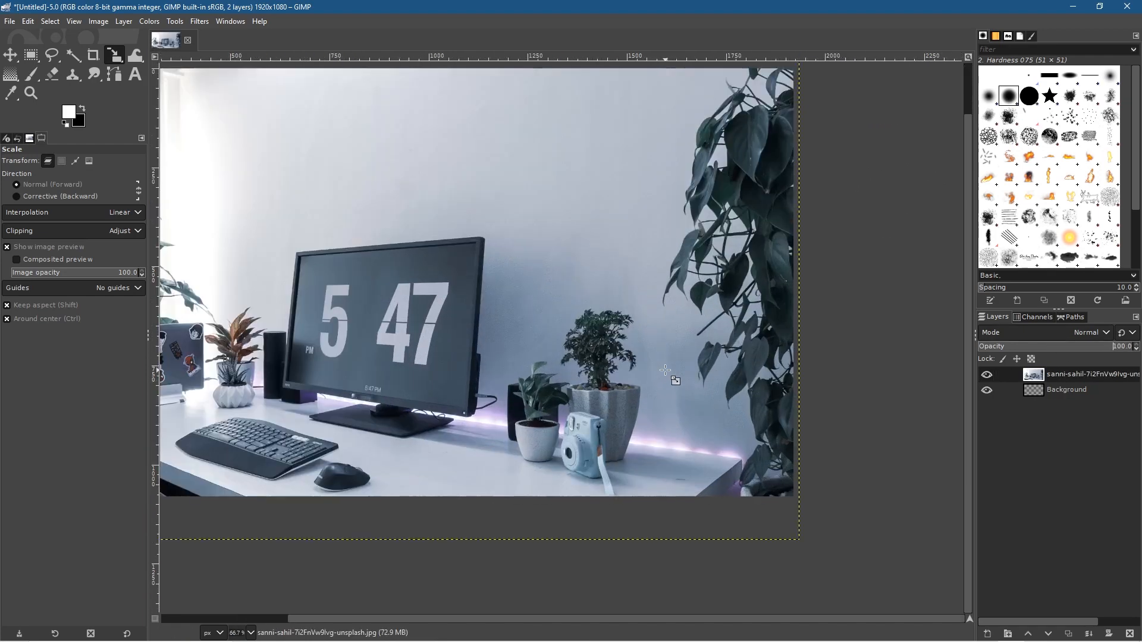
mouse_move(400, 264)
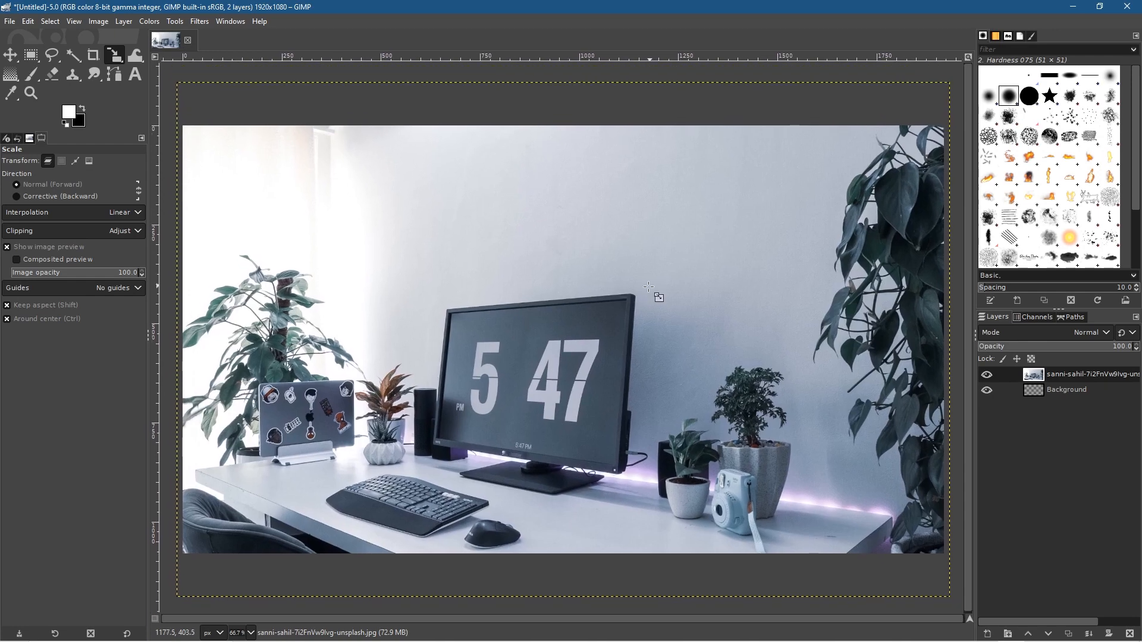
mouse_move(429, 273)
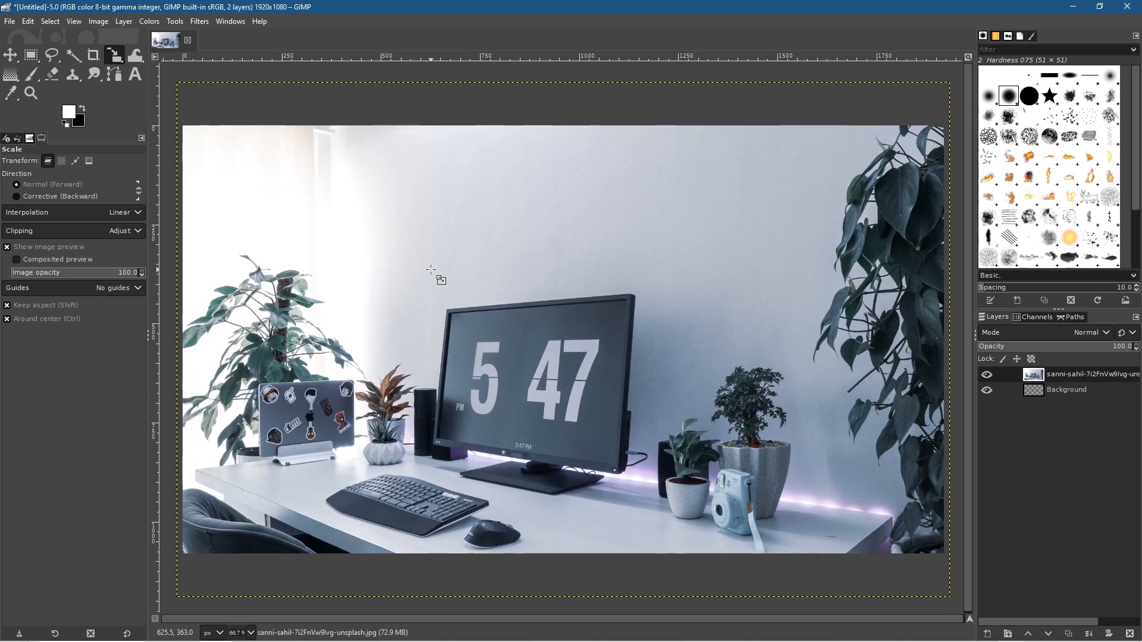
mouse_move(86, 95)
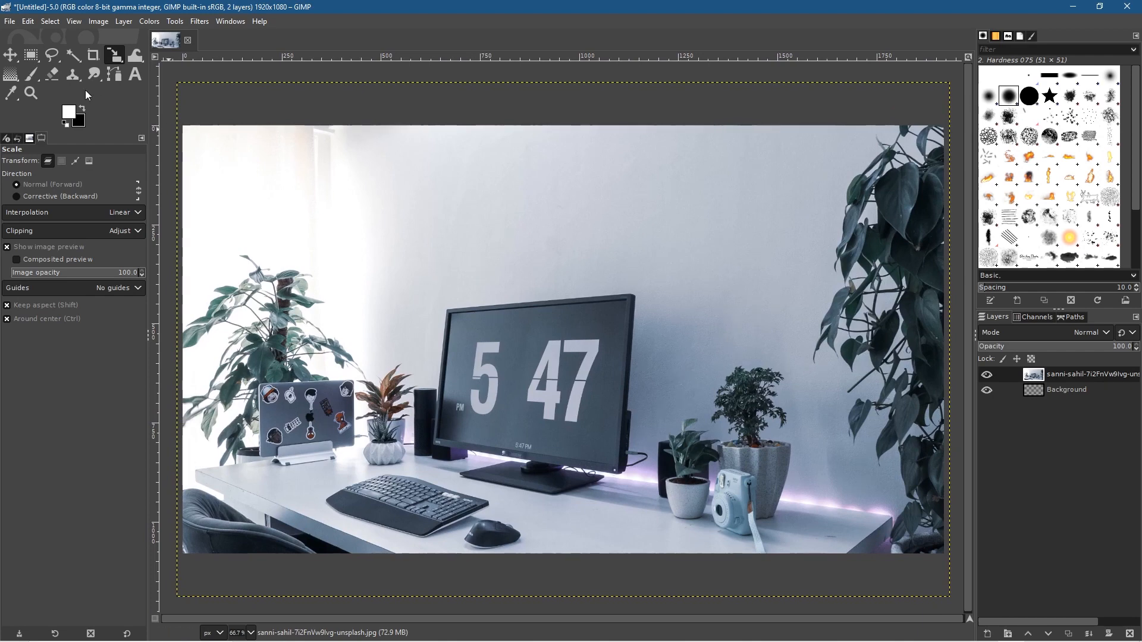
Move the desk photo up slightly to cover the canvas, then start Save As
left_click(10, 55)
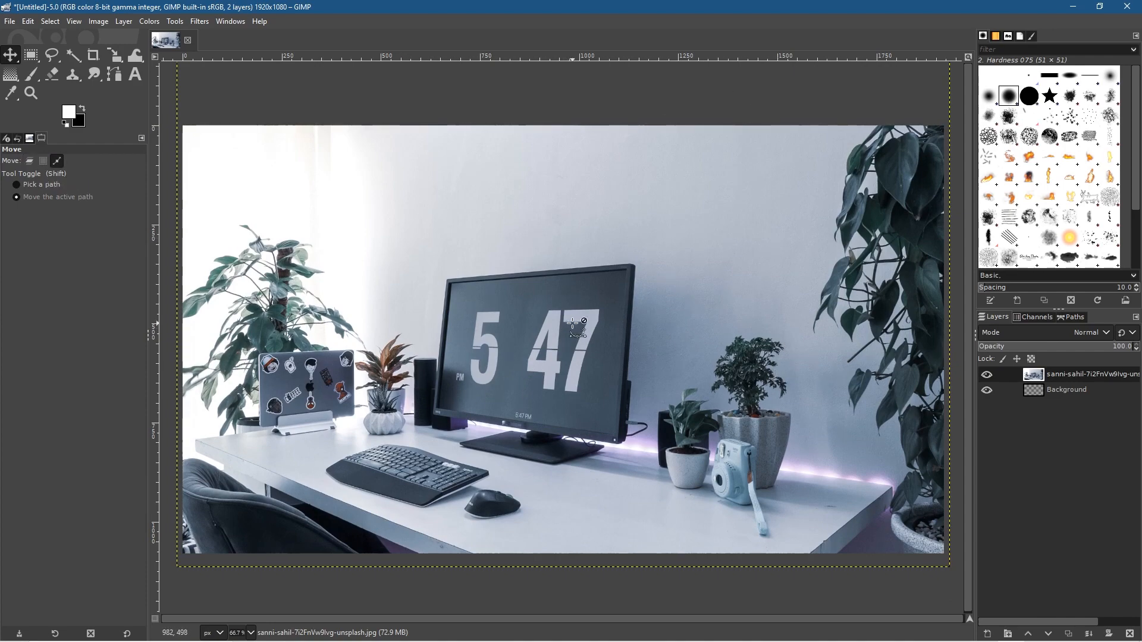
left_click(9, 21)
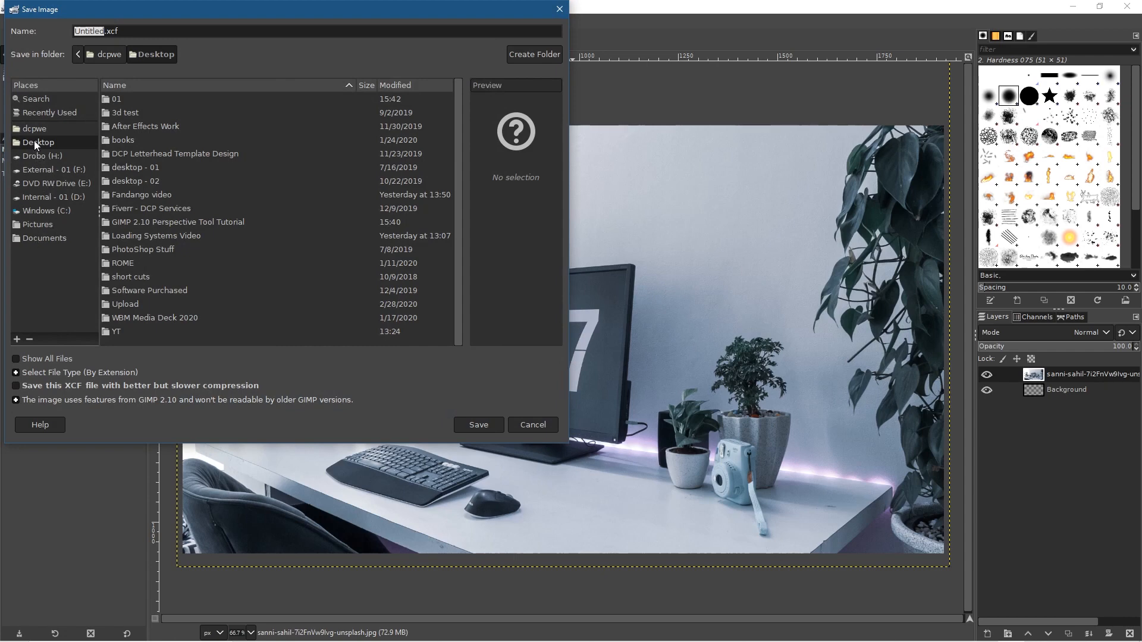
Save the project as 'perspective - 01.xcf' in the GIMP 2.10 Perspective Tool Tutorial folder
double_click(177, 222)
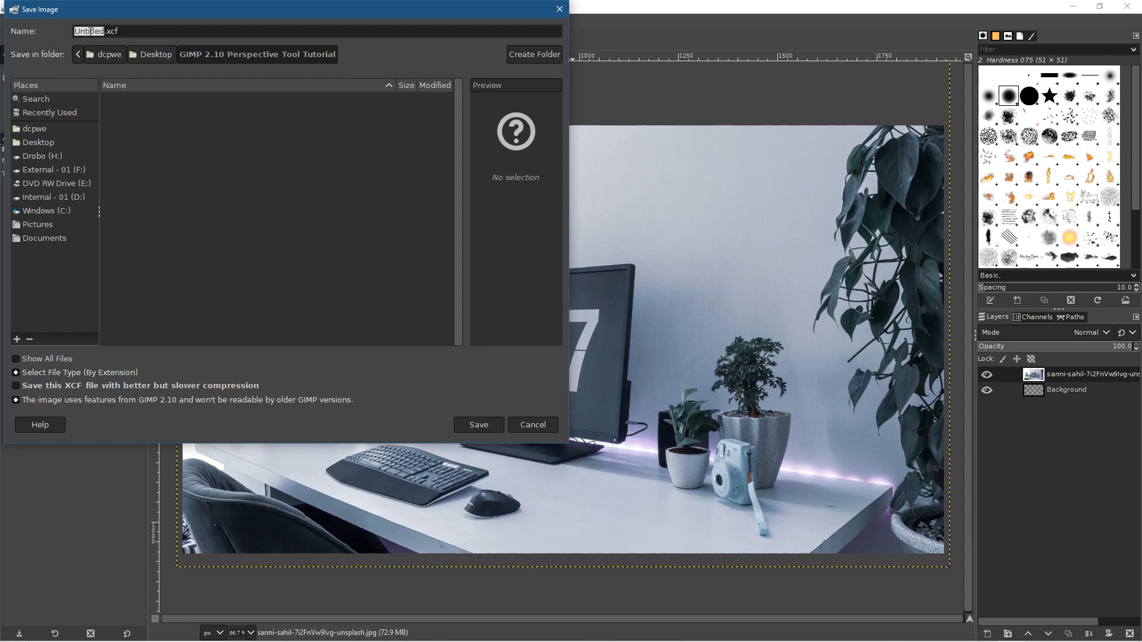
type("perspective - 01")
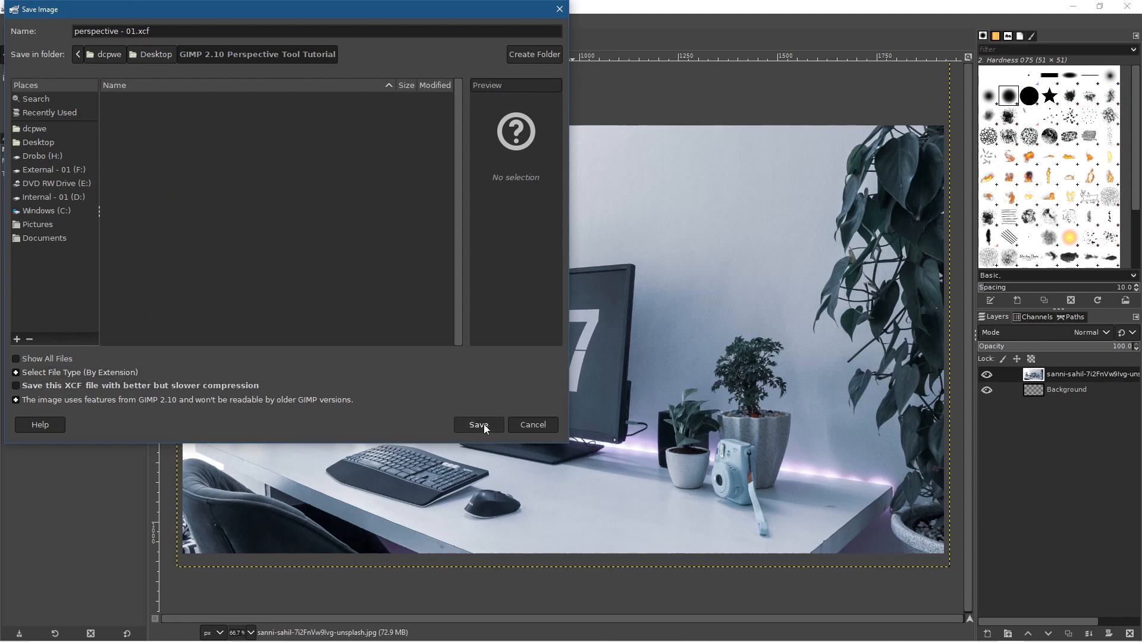
left_click(478, 425)
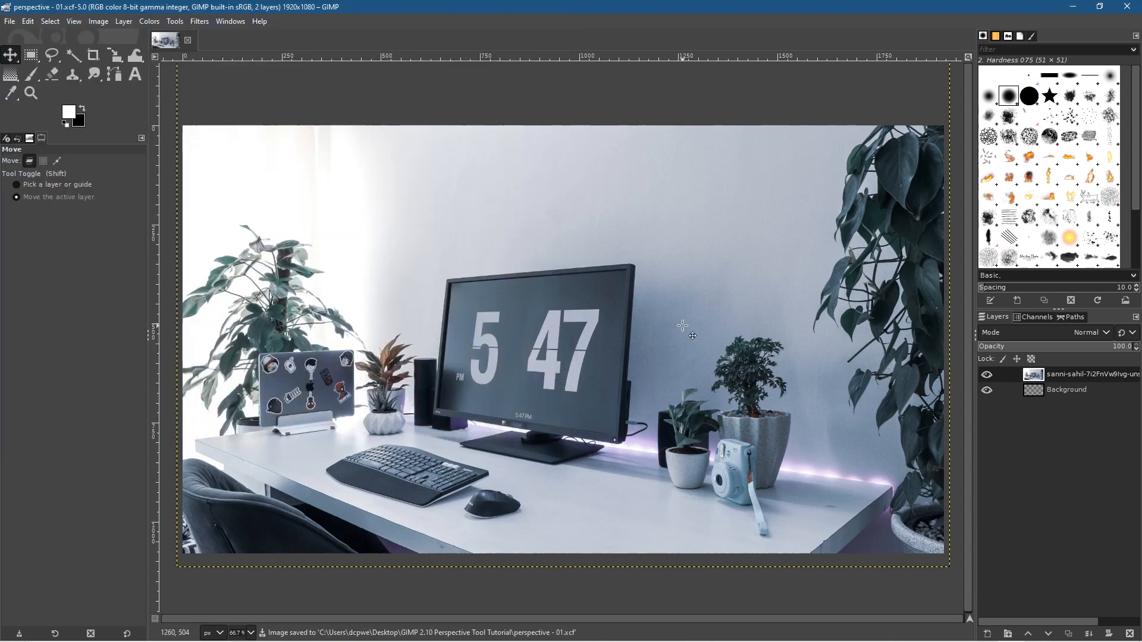
mouse_move(663, 291)
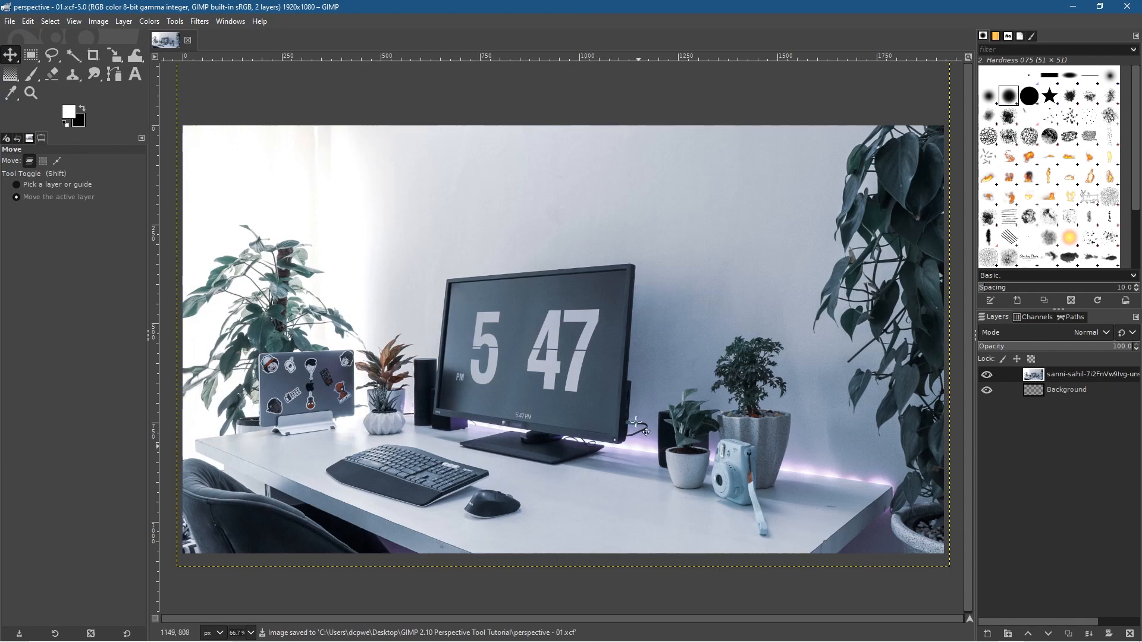
mouse_move(984, 631)
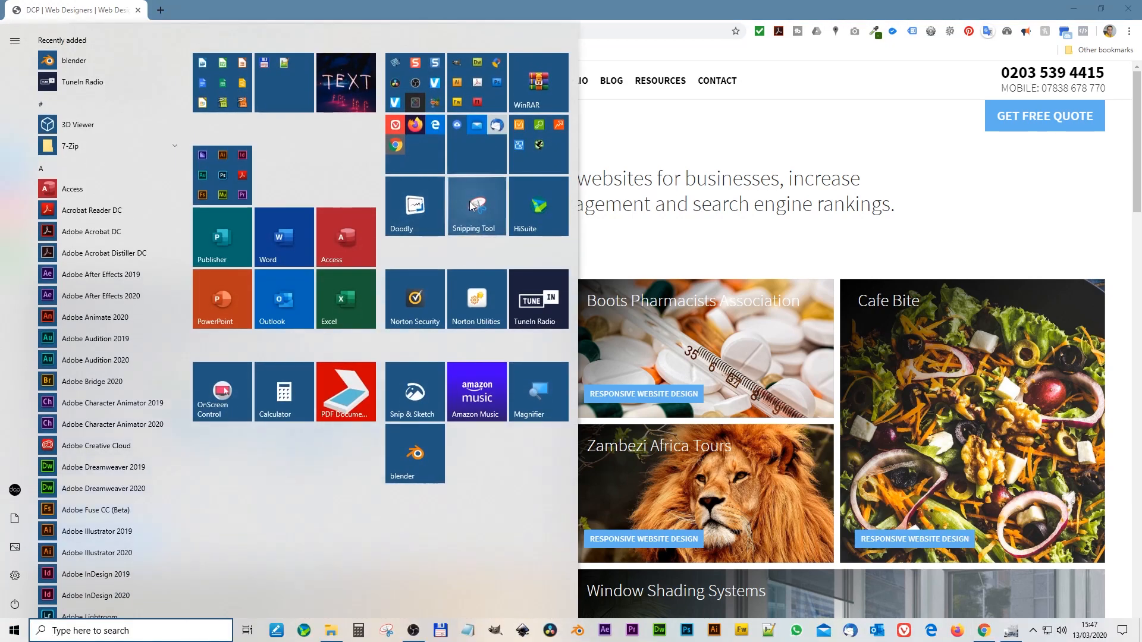
Capture the web design page with Snipping Tool and save it as Capture.PNG in the tutorial folder
left_click(476, 206)
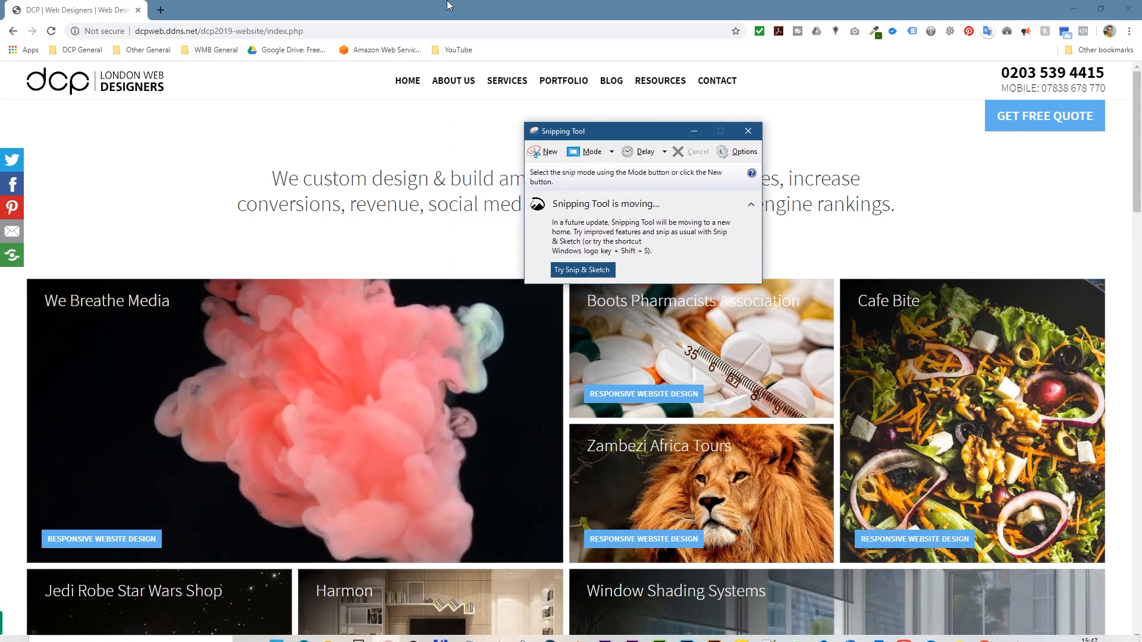
left_click(592, 151)
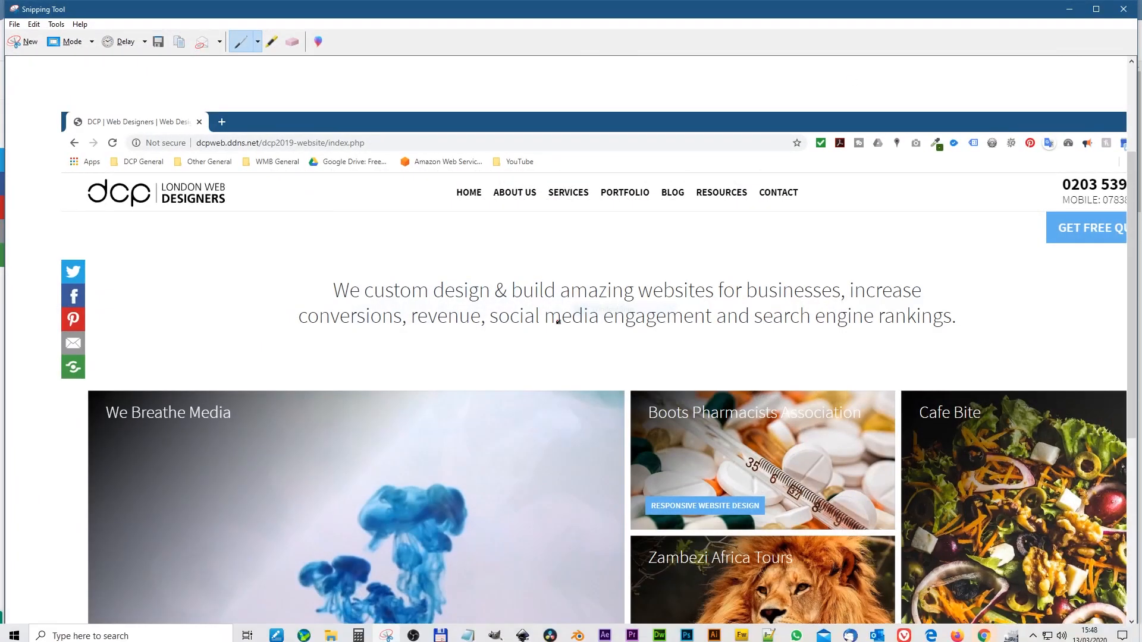
left_click(13, 24)
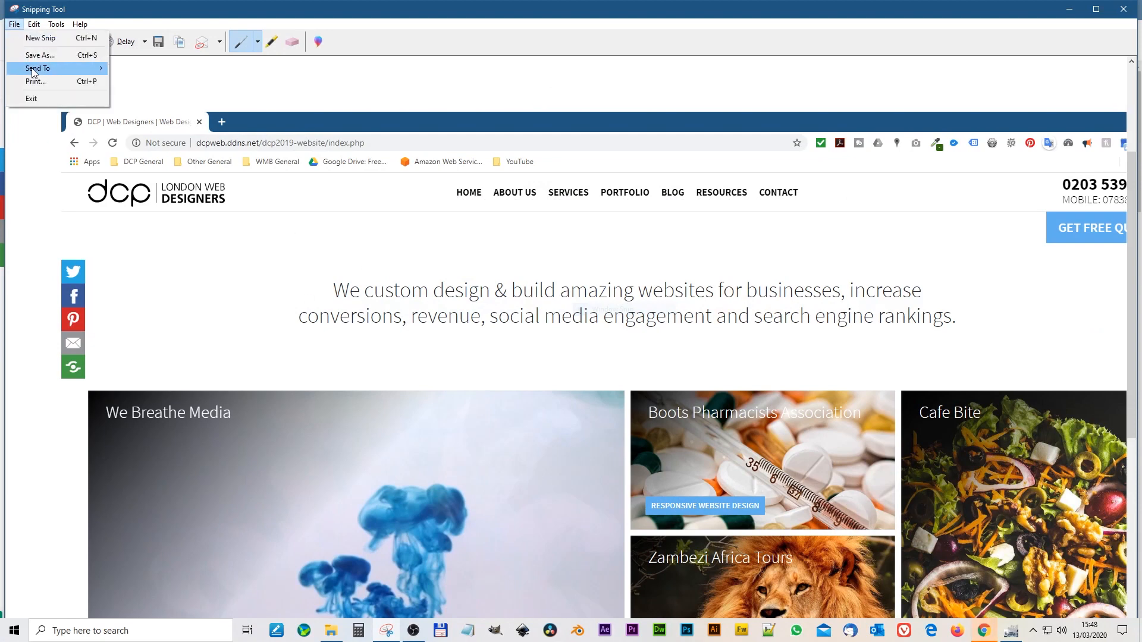
left_click(39, 55)
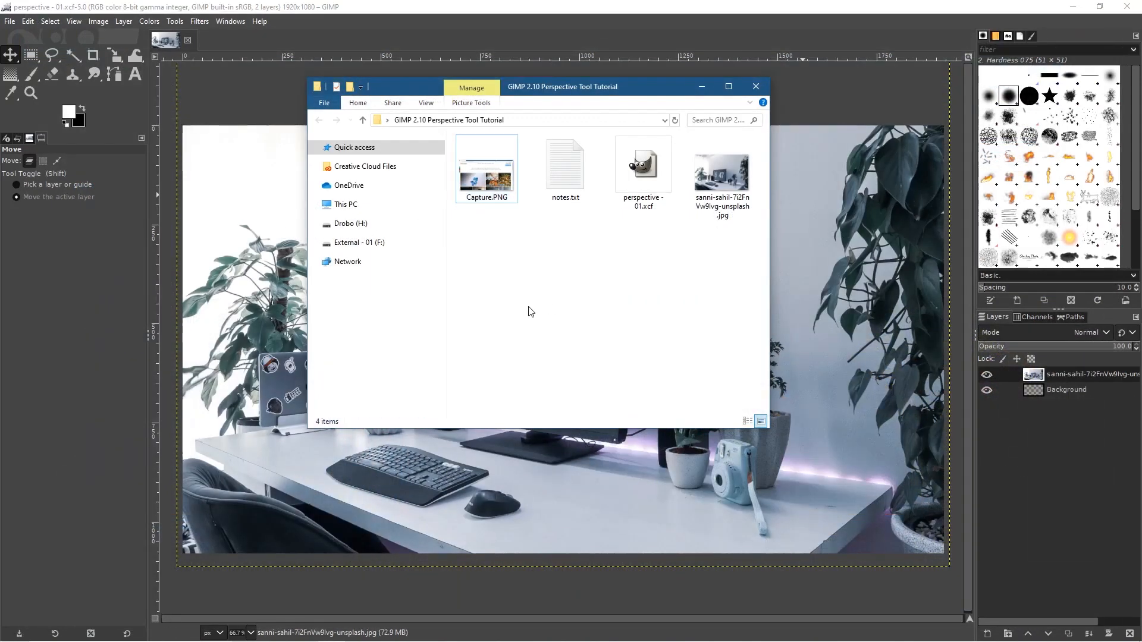
Add Capture.PNG as a third layer on top of the desk photo
left_click(485, 168)
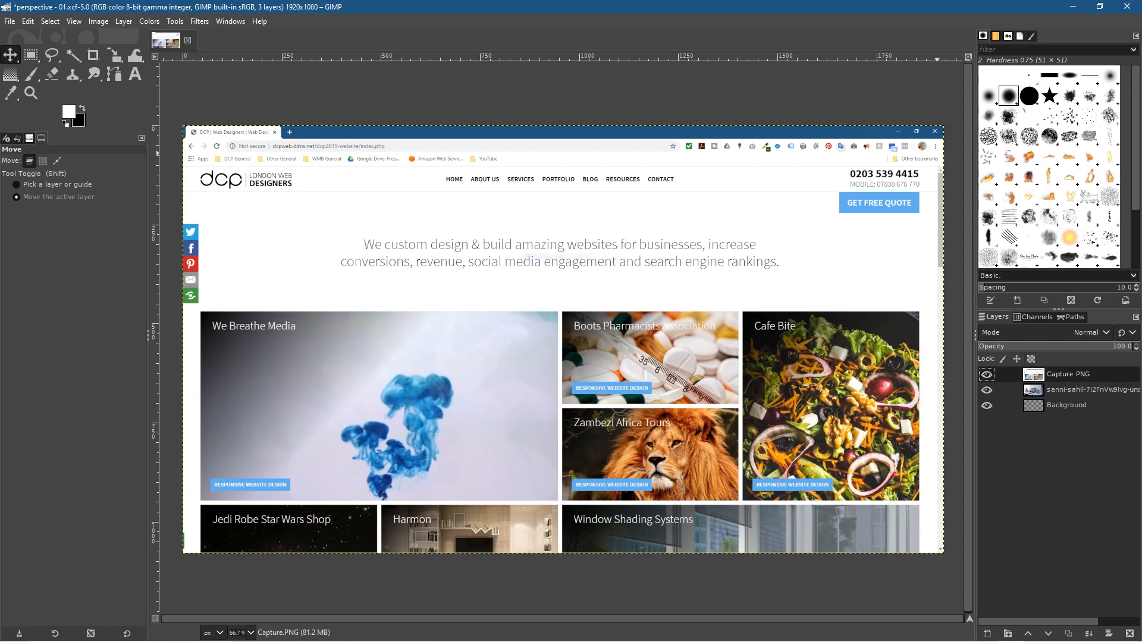
mouse_move(270, 189)
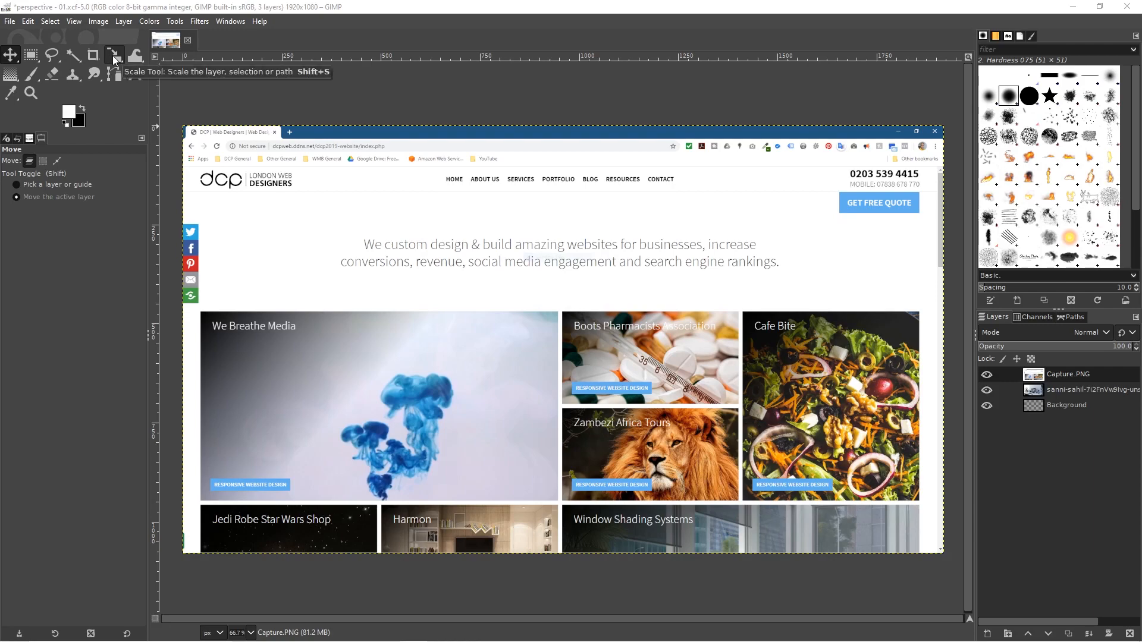
Scale the Capture.PNG layer to 799 × 449 pixels over the monitor area of the photo
left_click(113, 56)
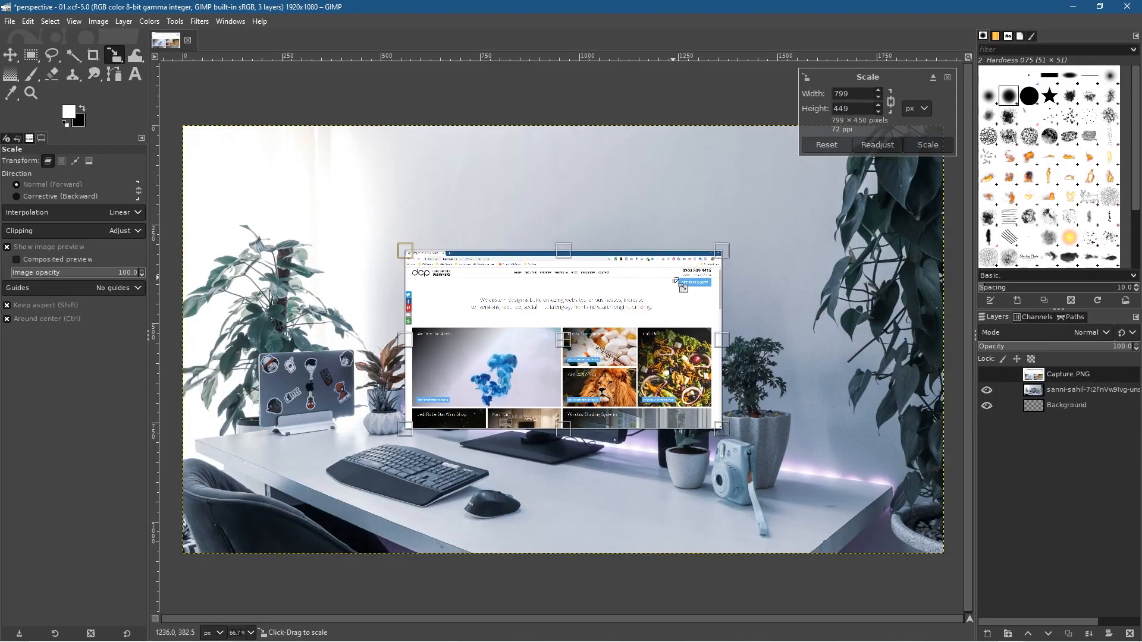
left_click(926, 144)
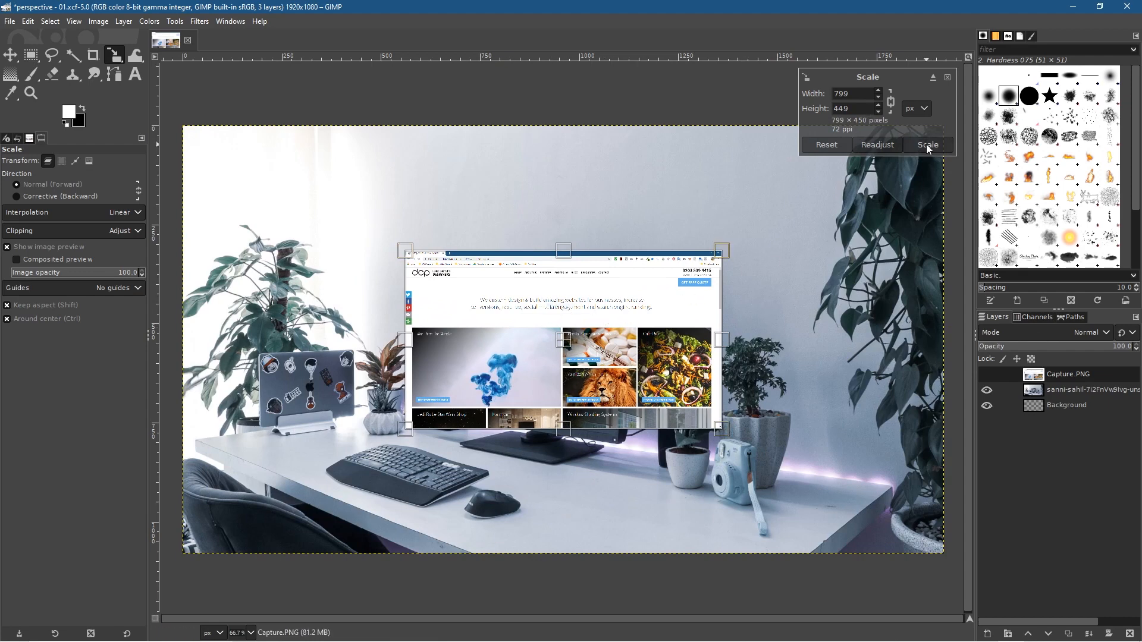
left_click(927, 144)
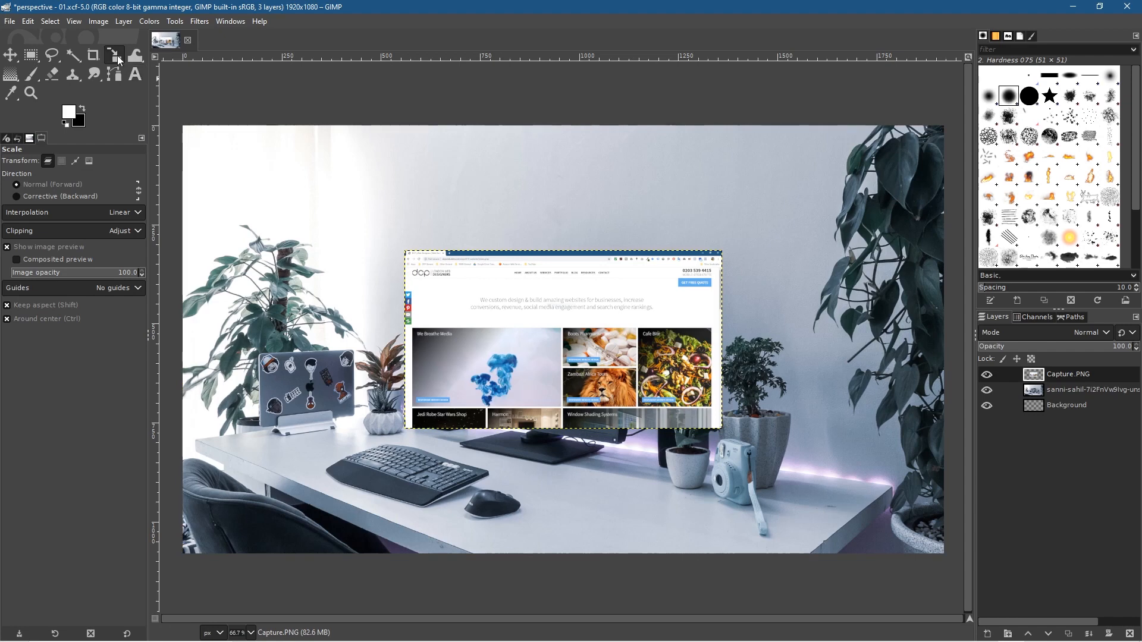
Start a Perspective transform on the screenshot and pull its top-right corner onto the monitor's top-right
left_click(114, 56)
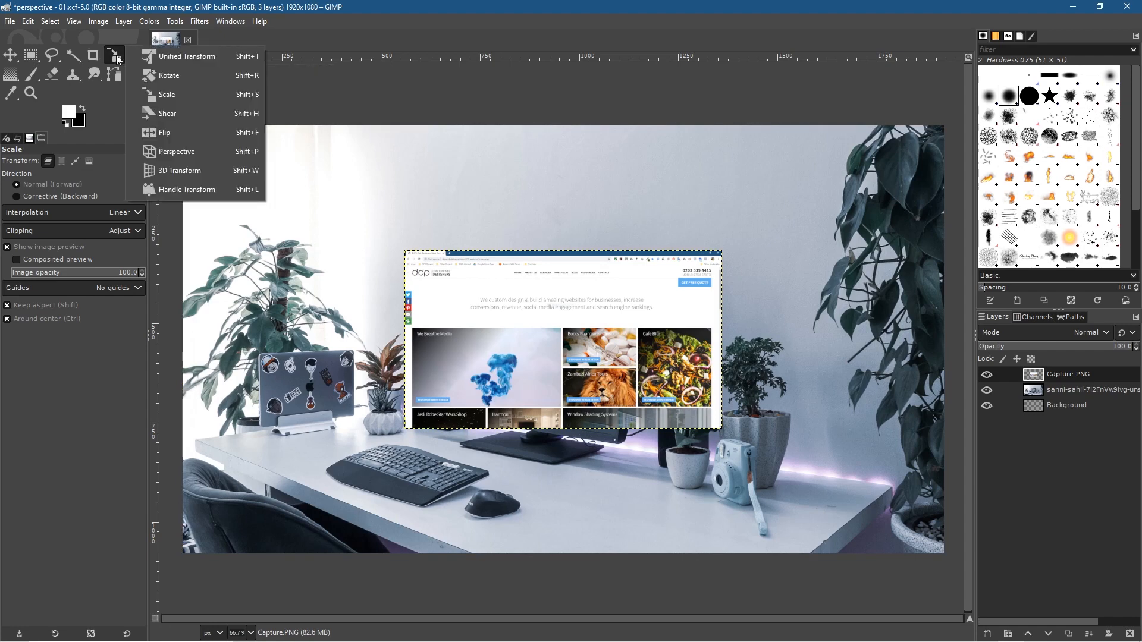
mouse_move(176, 151)
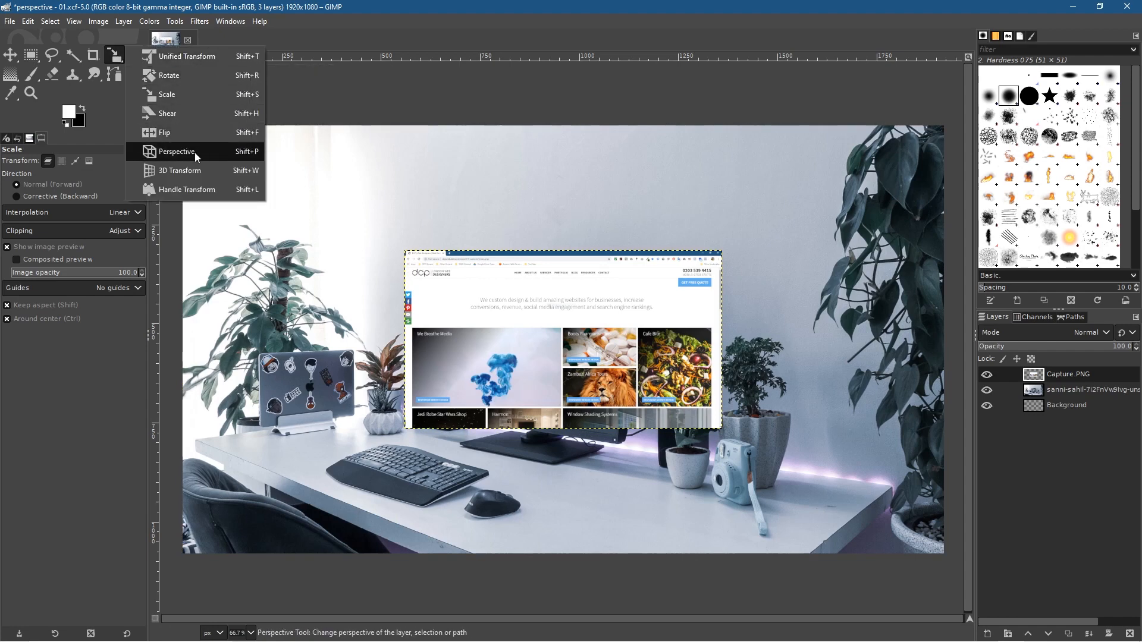
left_click(176, 151)
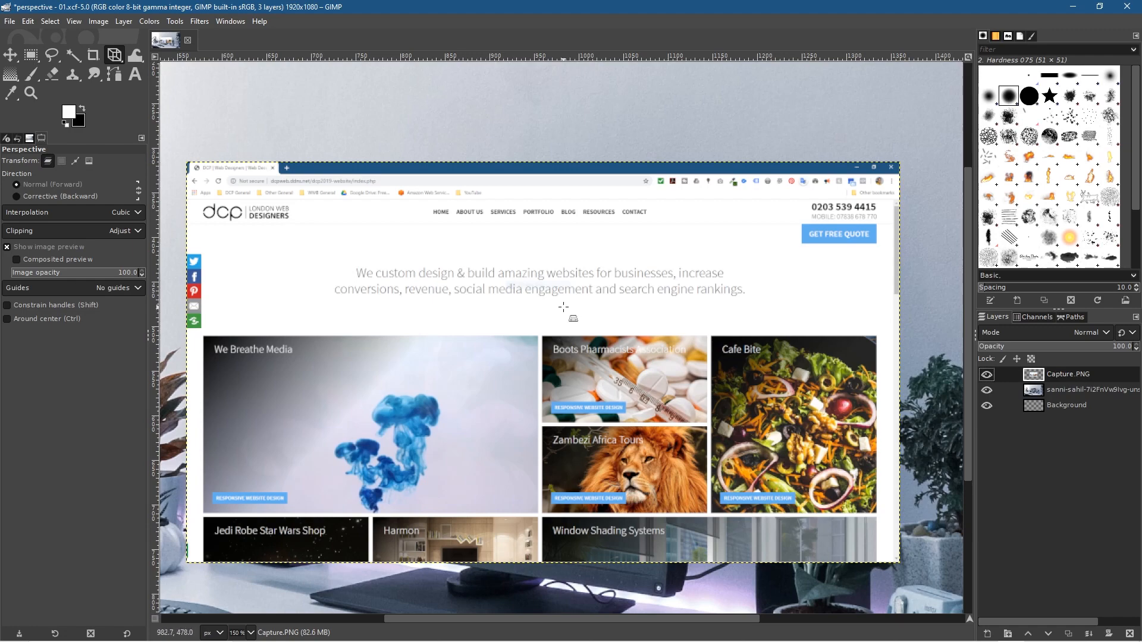
left_click(560, 364)
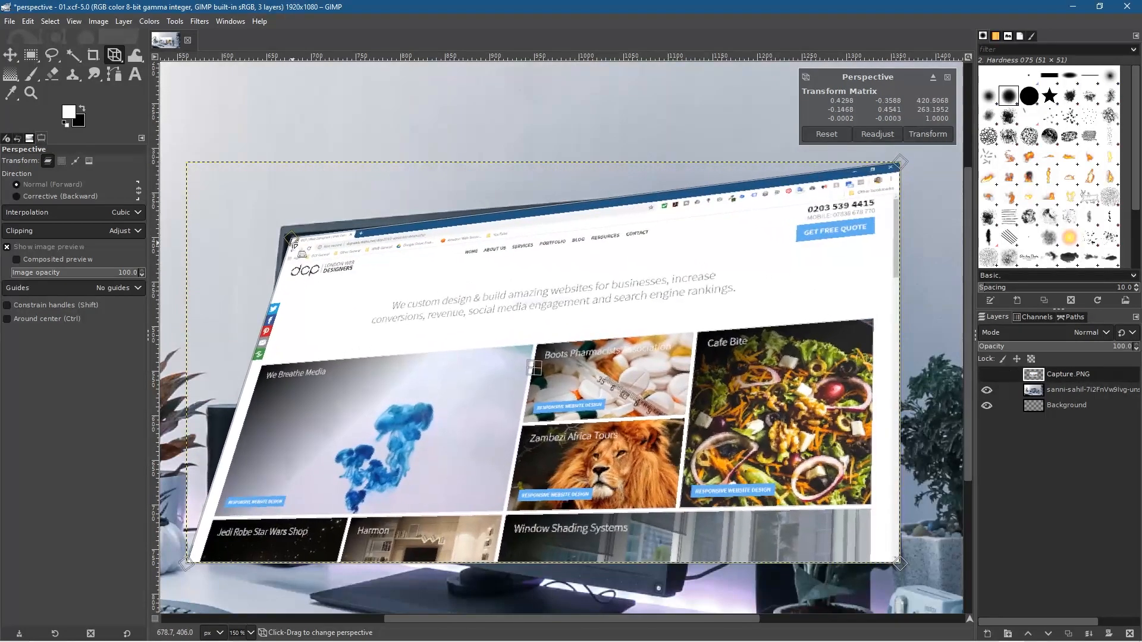
left_click_drag(899, 162, 900, 154)
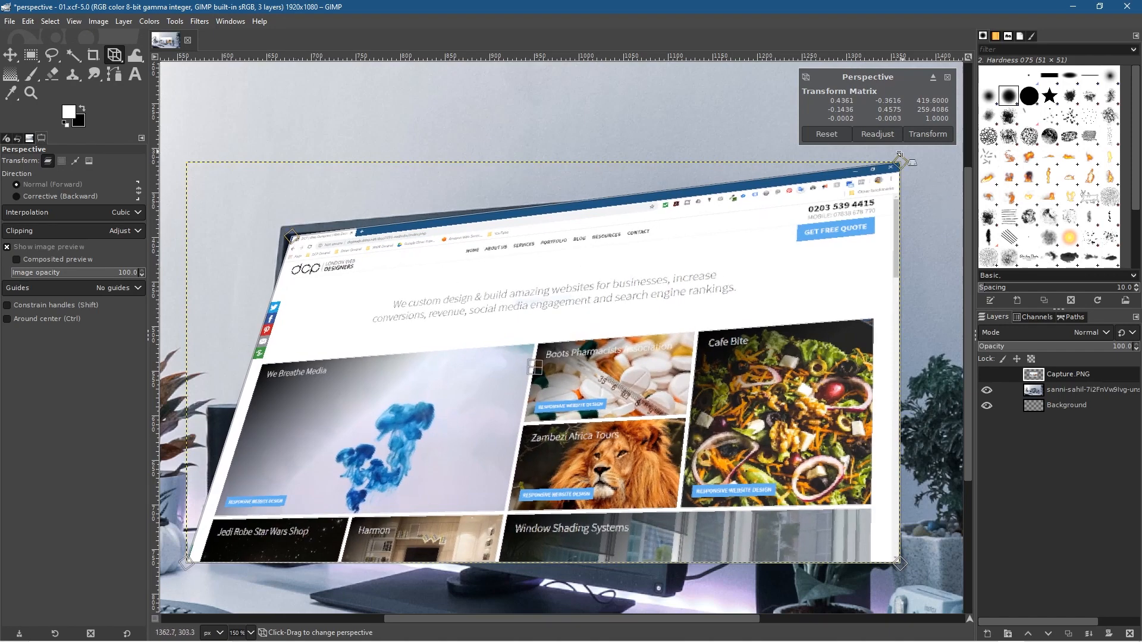
left_click_drag(901, 161, 670, 209)
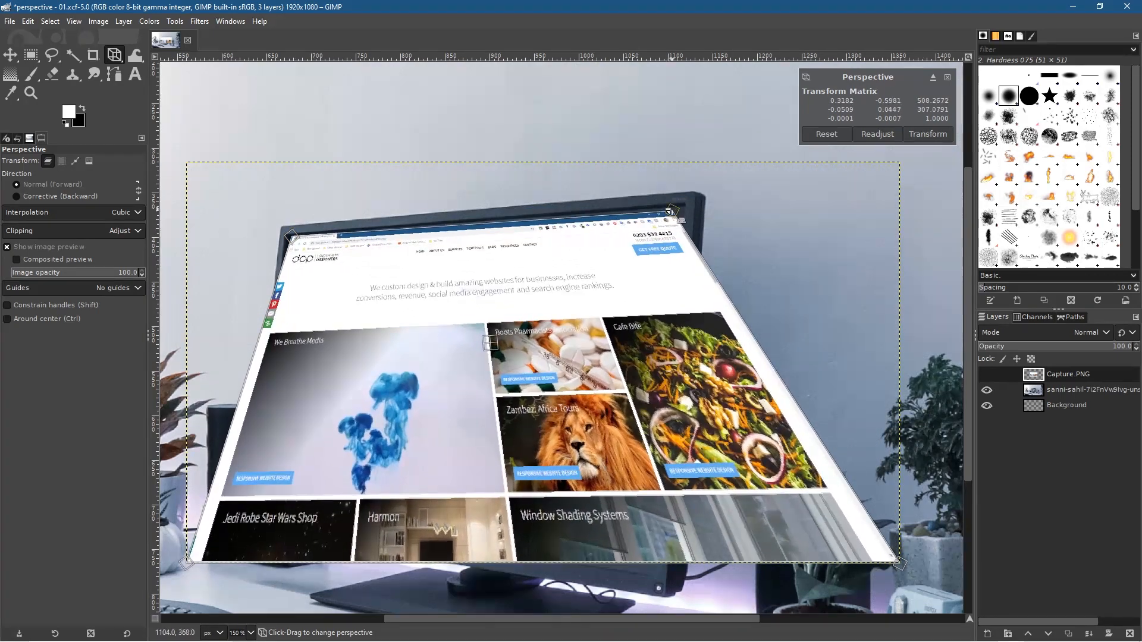
left_click_drag(670, 212, 679, 206)
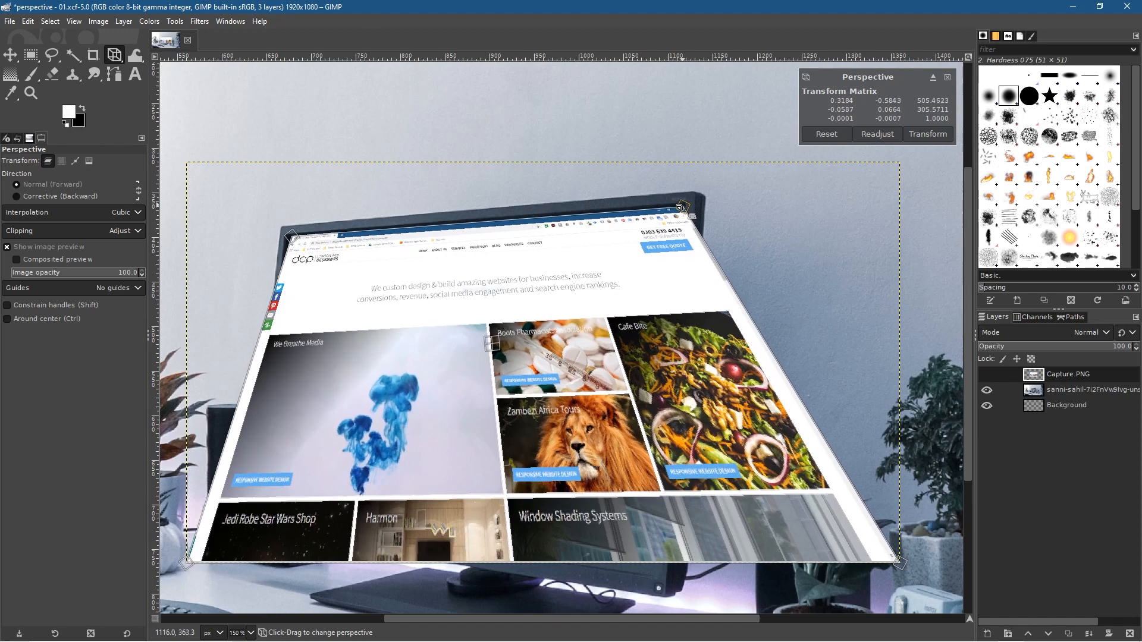
mouse_move(819, 436)
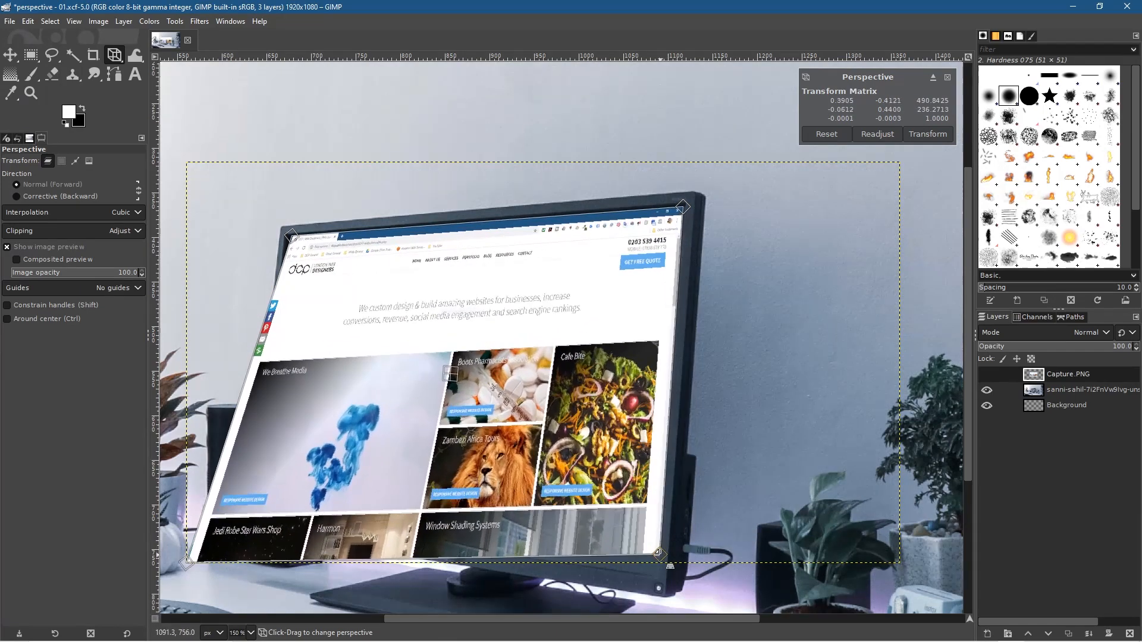
Drag the bottom-right and bottom-left corners onto the monitor's lower screen corners
left_click_drag(655, 554, 658, 574)
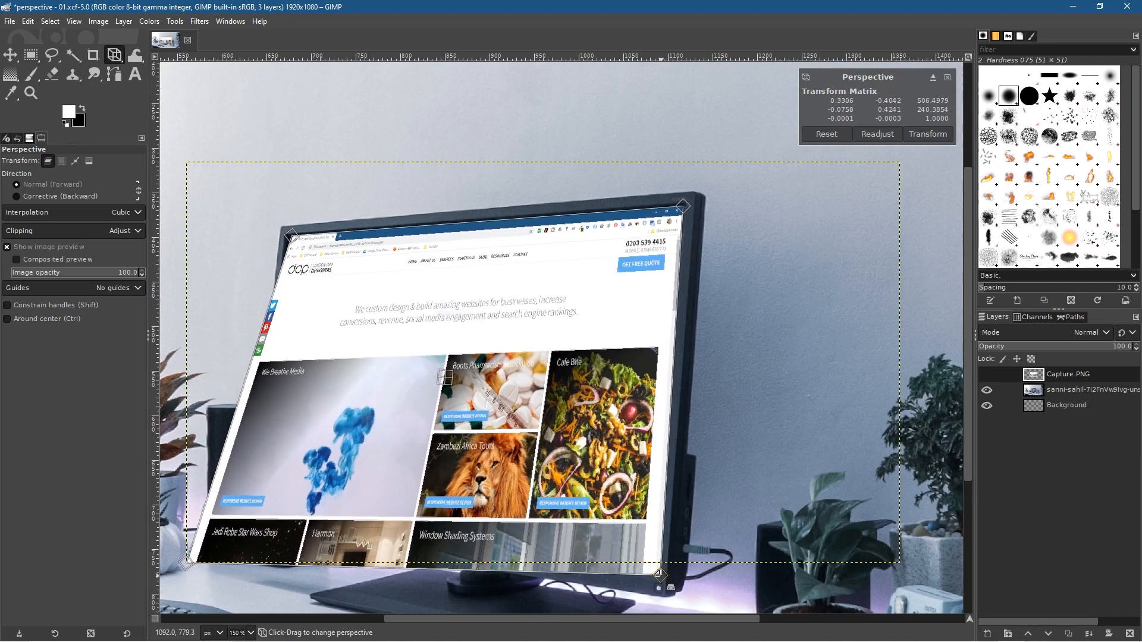
left_click_drag(660, 575, 656, 569)
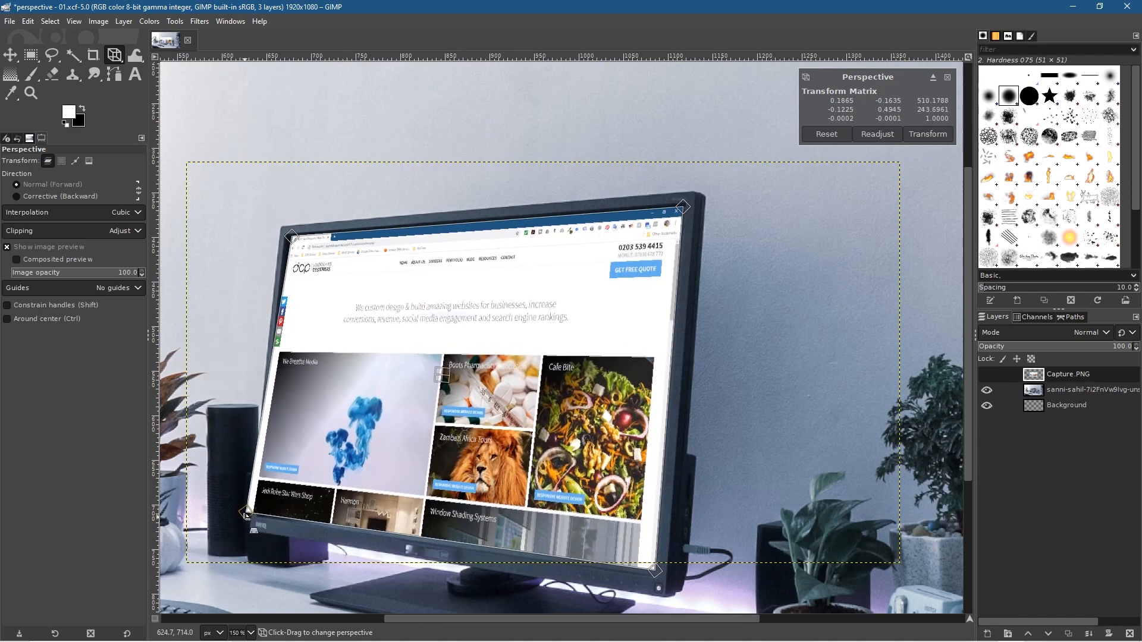
left_click_drag(247, 514, 257, 516)
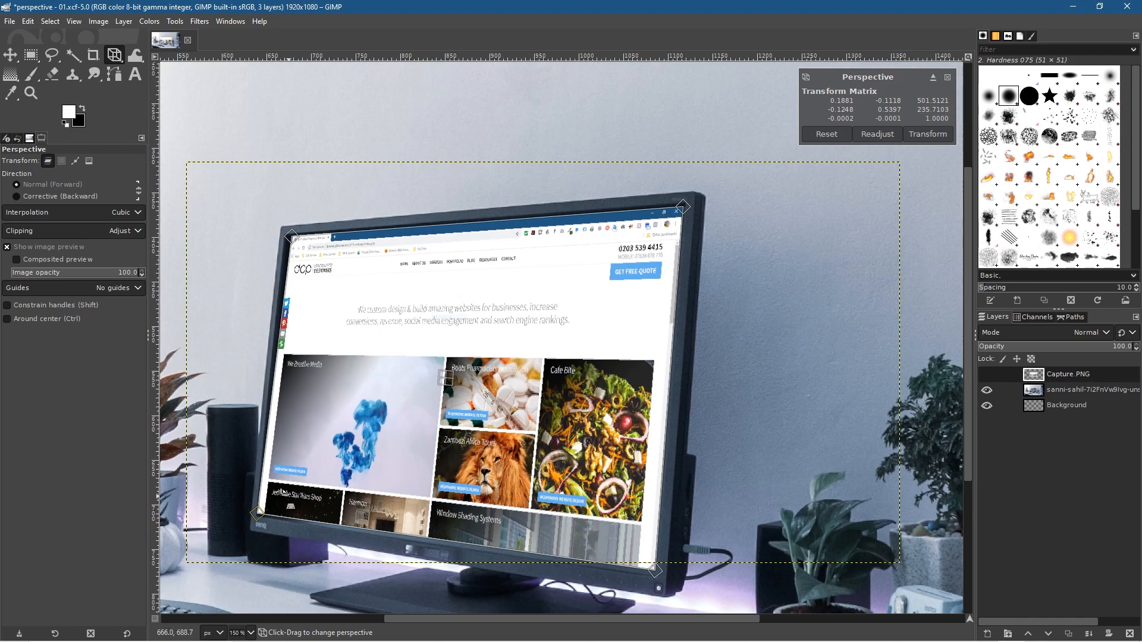
mouse_move(421, 352)
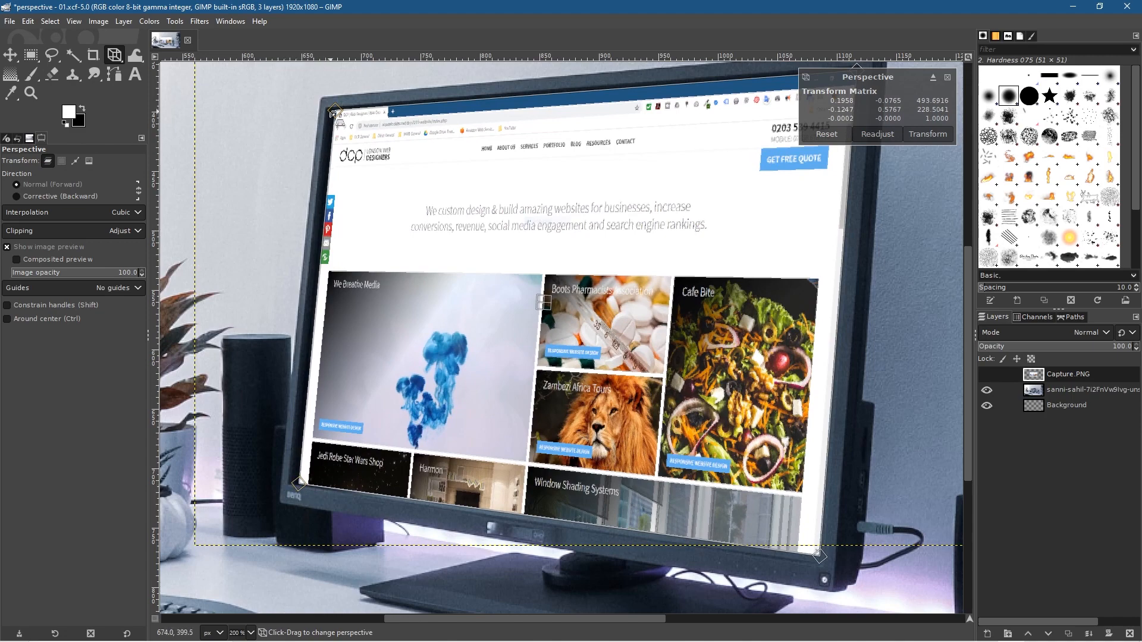
Nudge the top-left, bottom-right and bottom-left handles to align precisely with the monitor bezel
left_click_drag(333, 109, 333, 111)
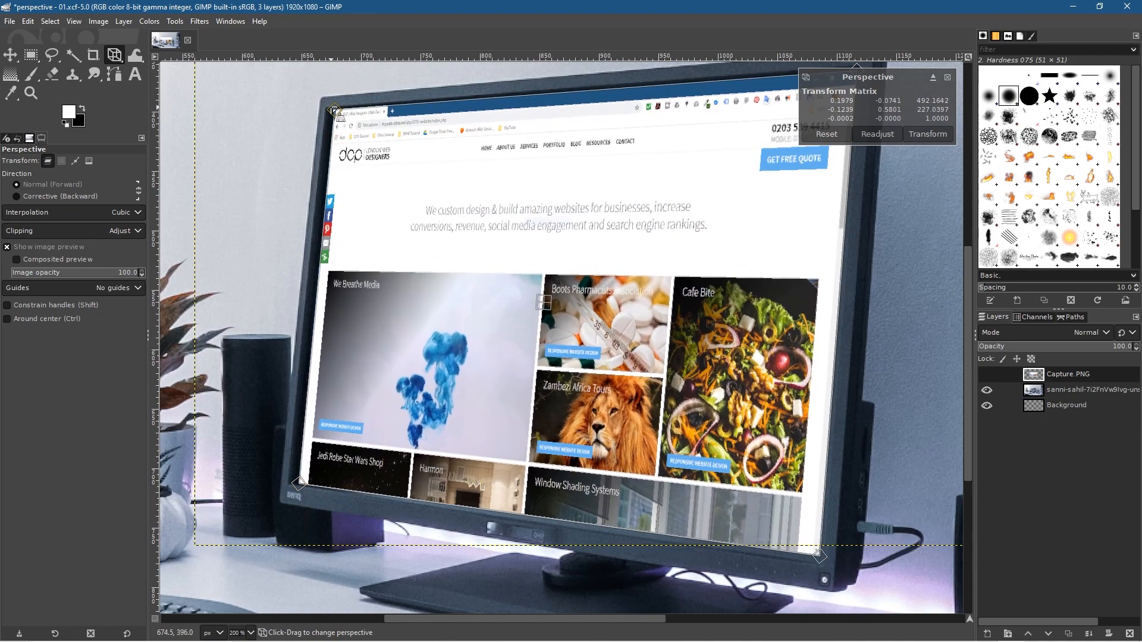
left_click_drag(333, 109, 333, 108)
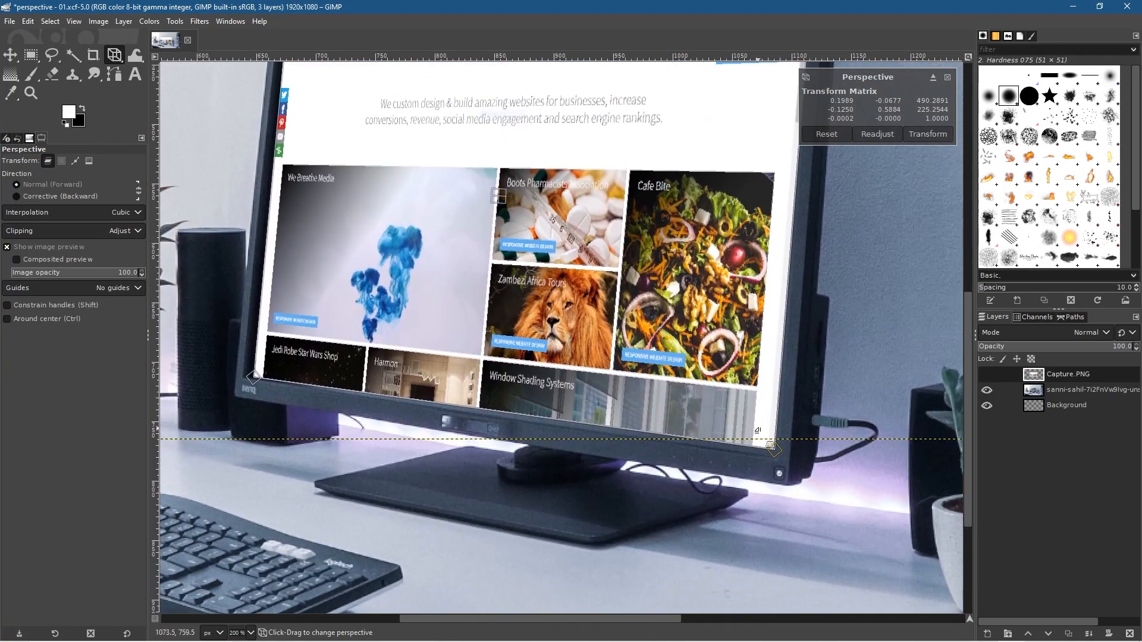
left_click_drag(772, 450, 772, 455)
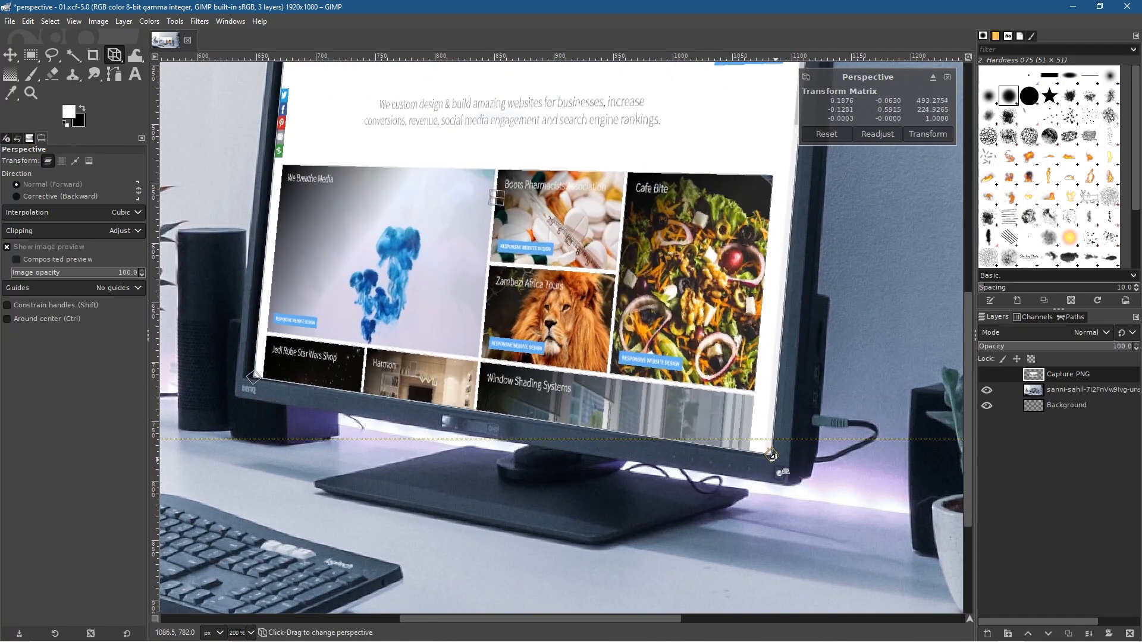
left_click_drag(771, 454, 774, 455)
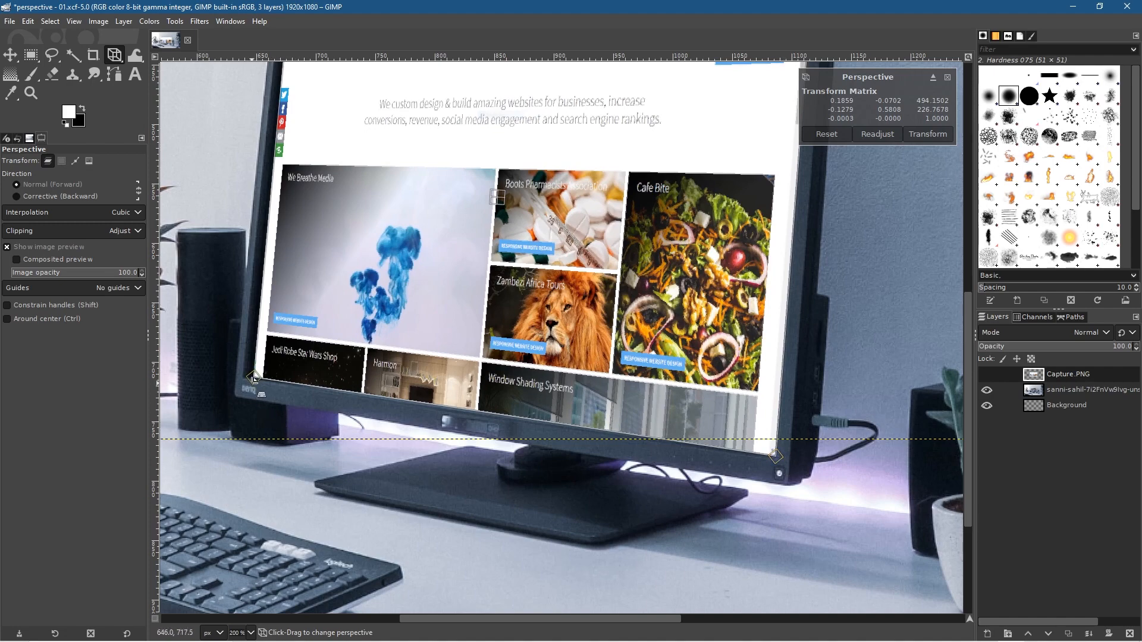
left_click_drag(251, 378, 251, 366)
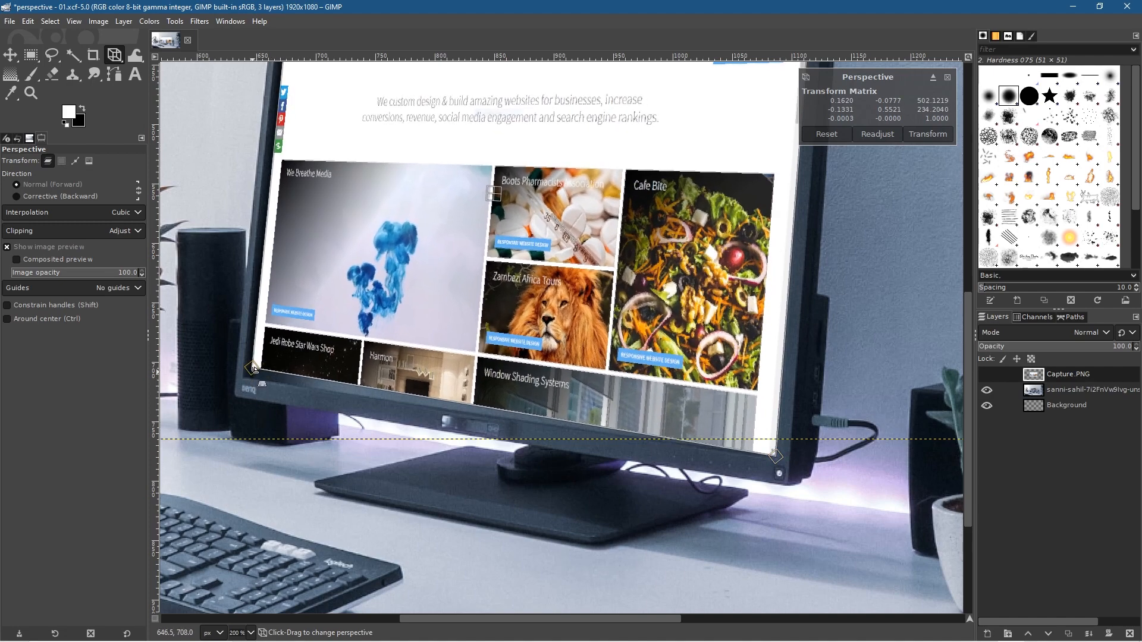
left_click_drag(251, 368, 254, 377)
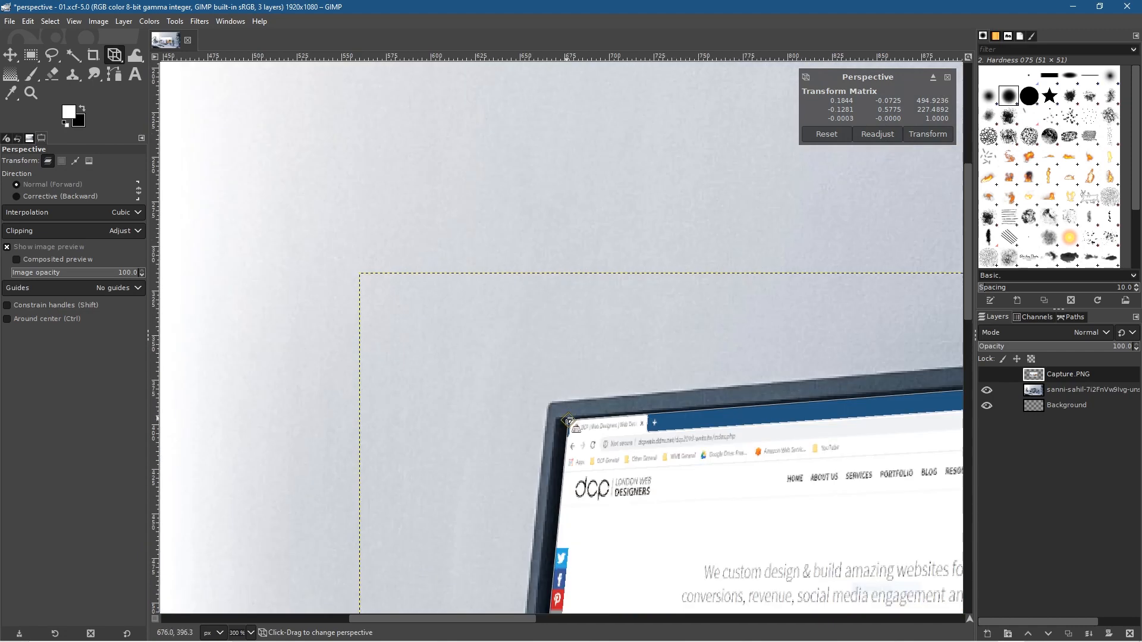
left_click_drag(568, 422, 570, 425)
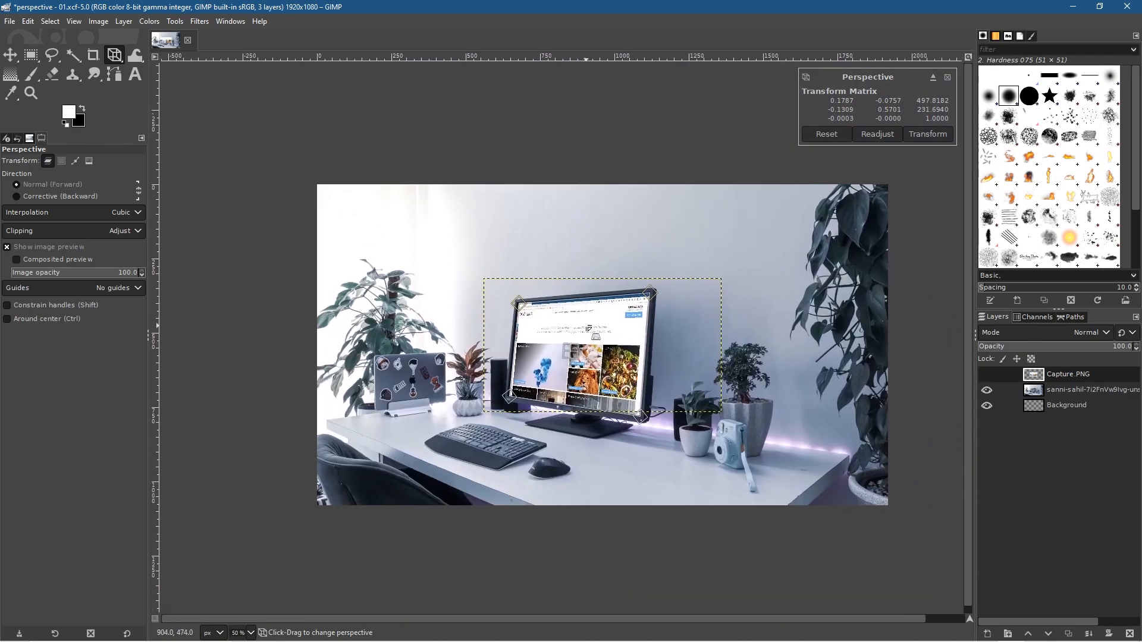
Nudge the screenshot's bottom-right Perspective handle onto the monitor screen's inner edge
scroll("down", 3)
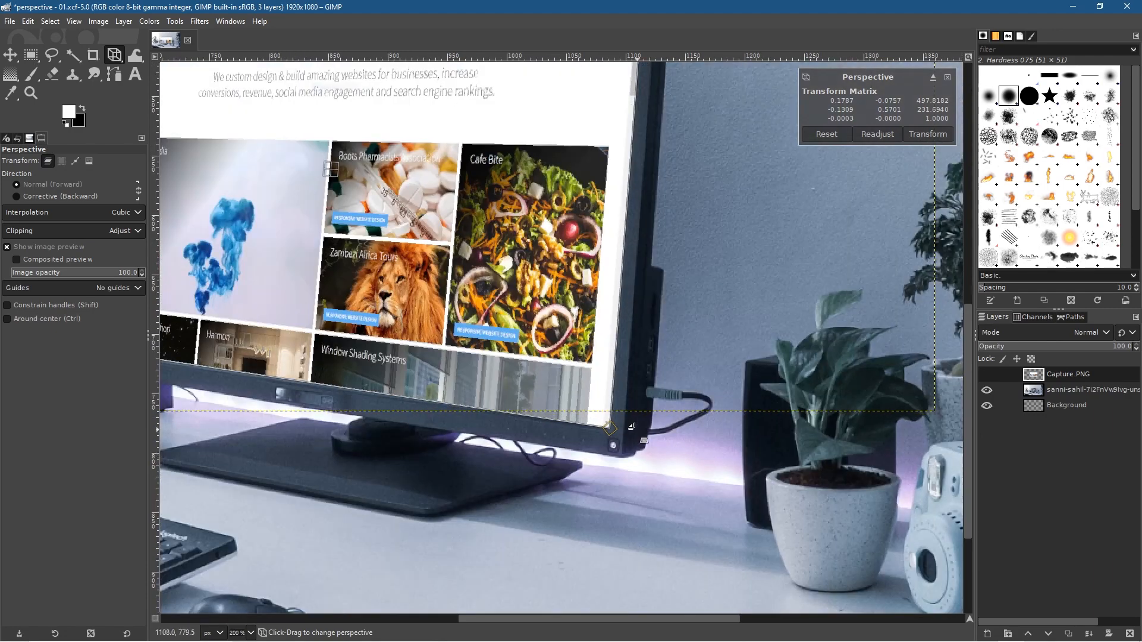
left_click_drag(610, 426, 597, 432)
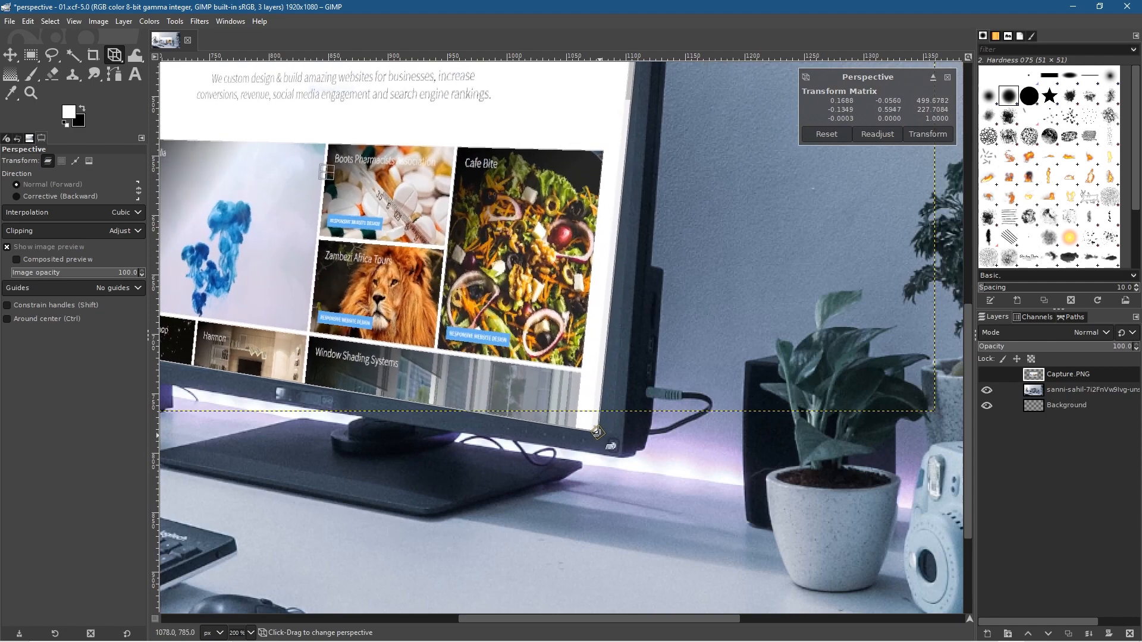
left_click_drag(597, 433, 610, 428)
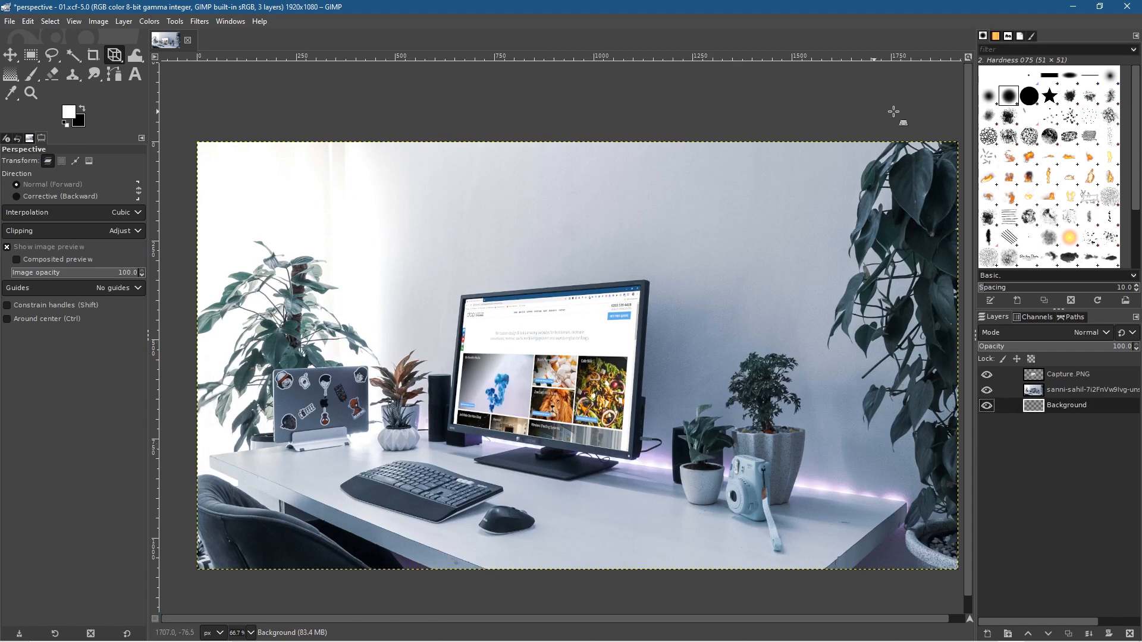
mouse_move(566, 270)
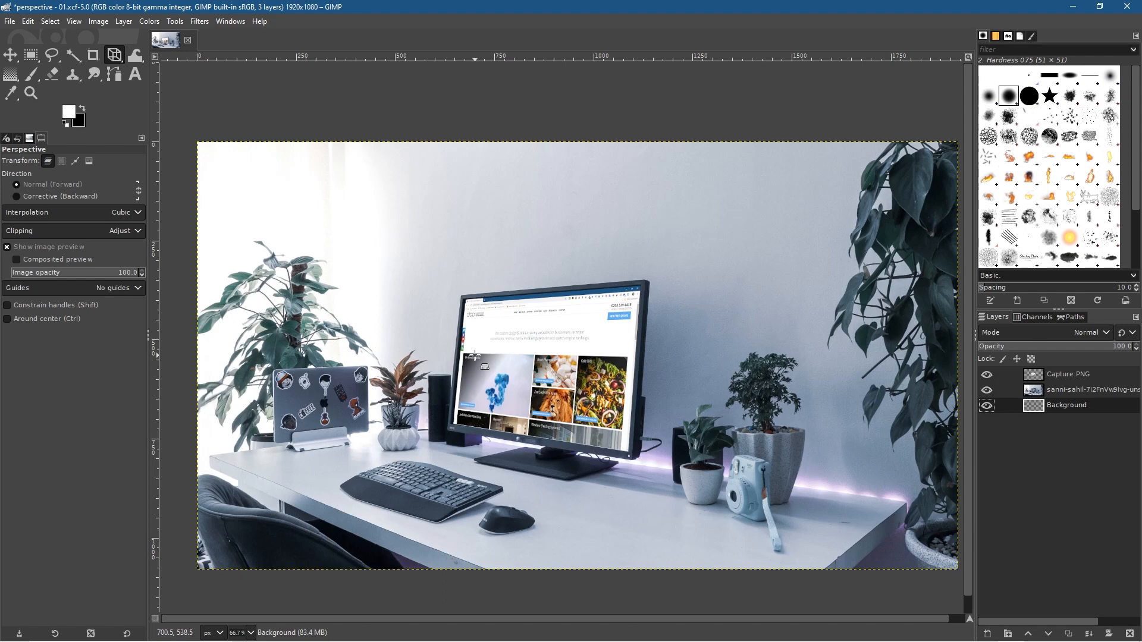
mouse_move(467, 409)
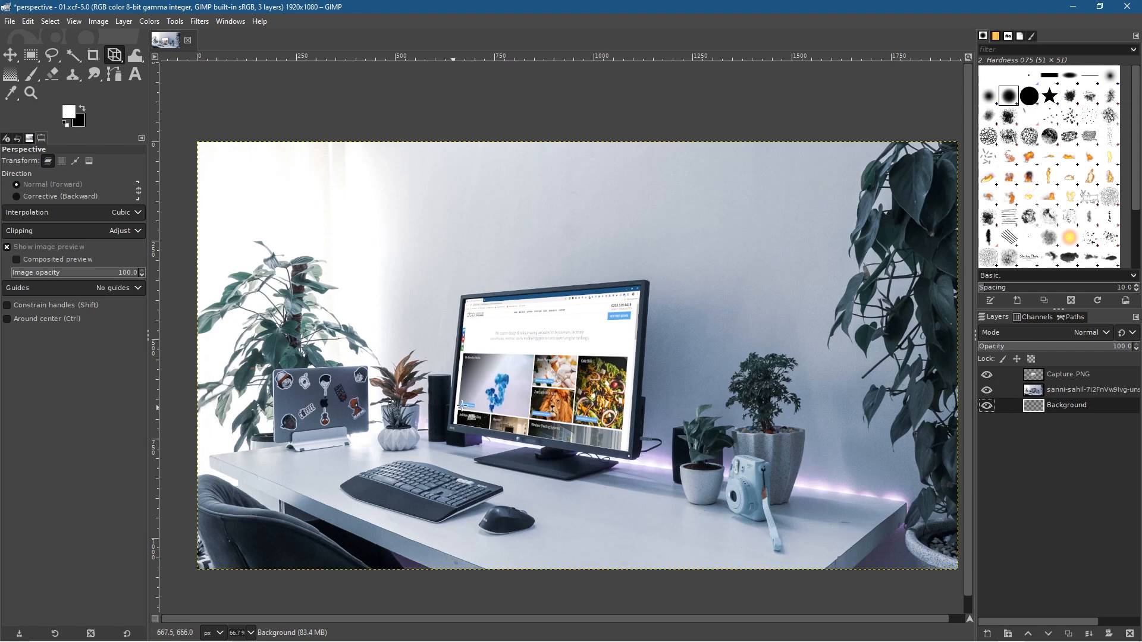
mouse_move(579, 433)
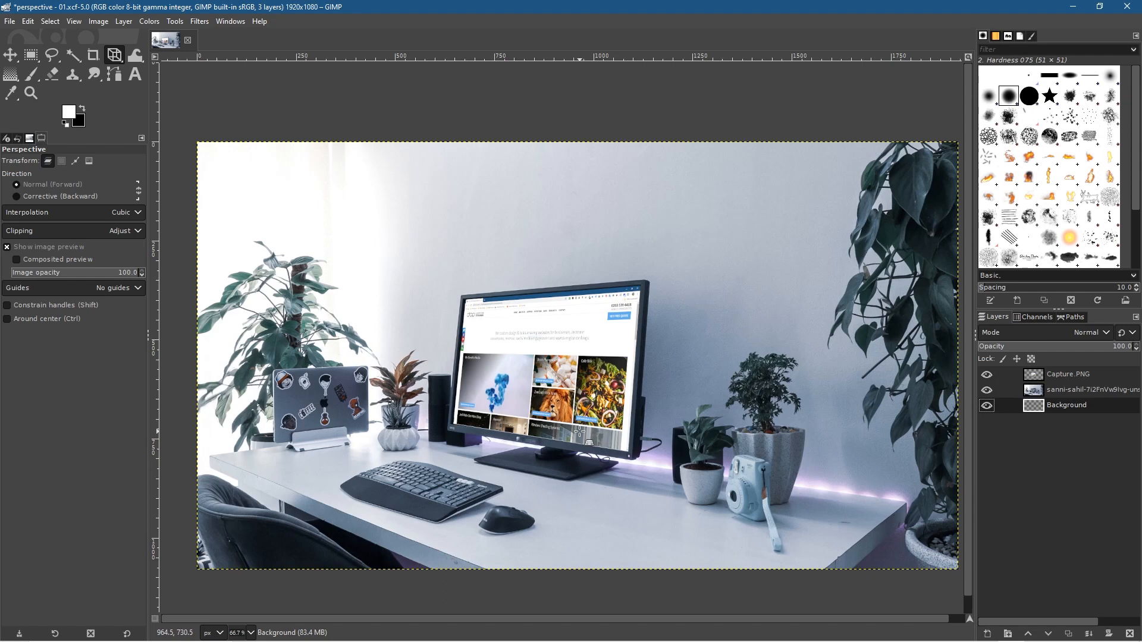
mouse_move(569, 452)
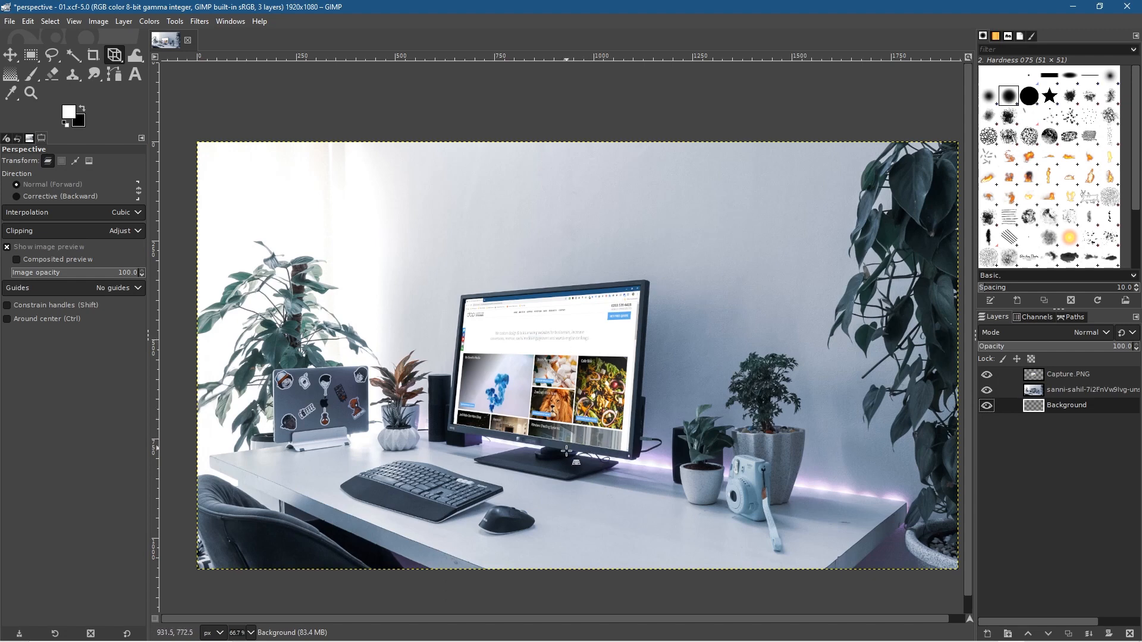
mouse_move(575, 464)
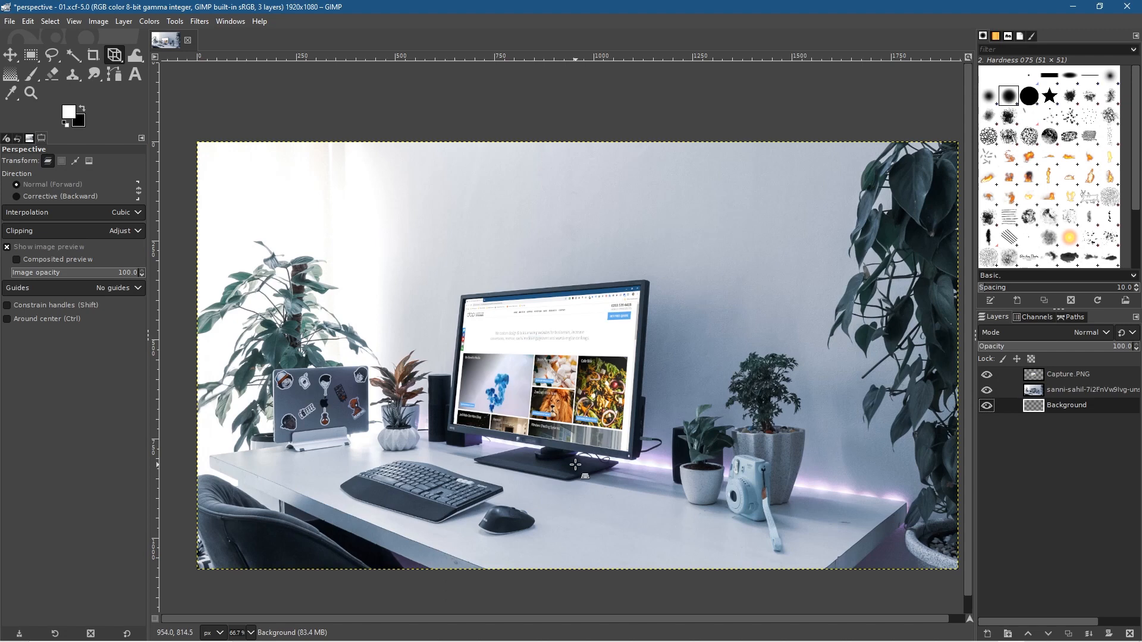
mouse_move(817, 437)
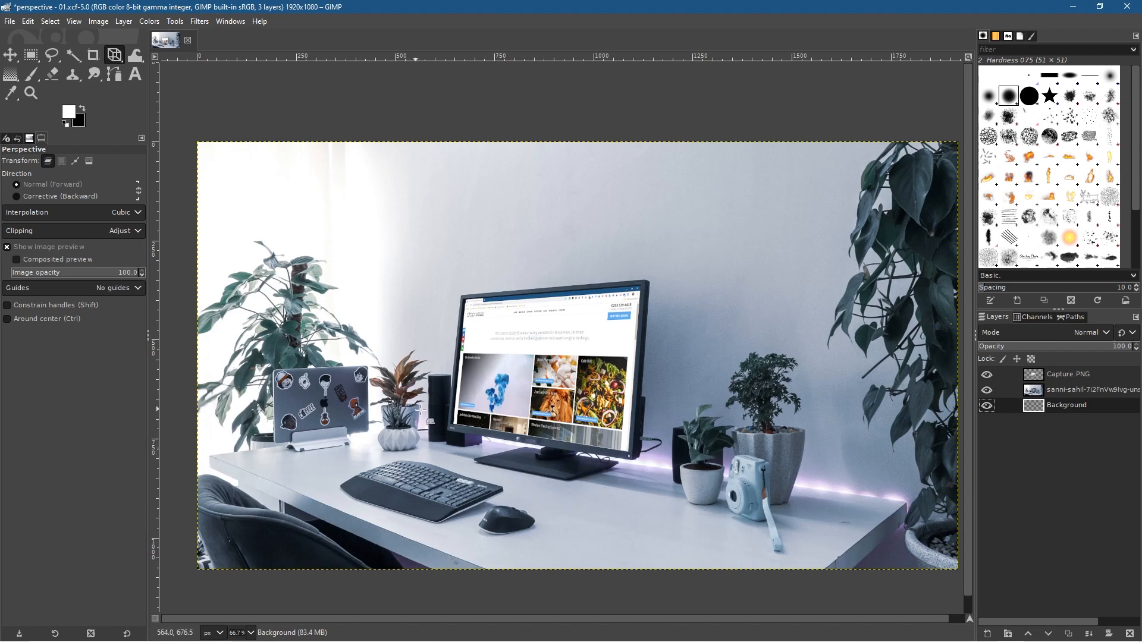
mouse_move(455, 436)
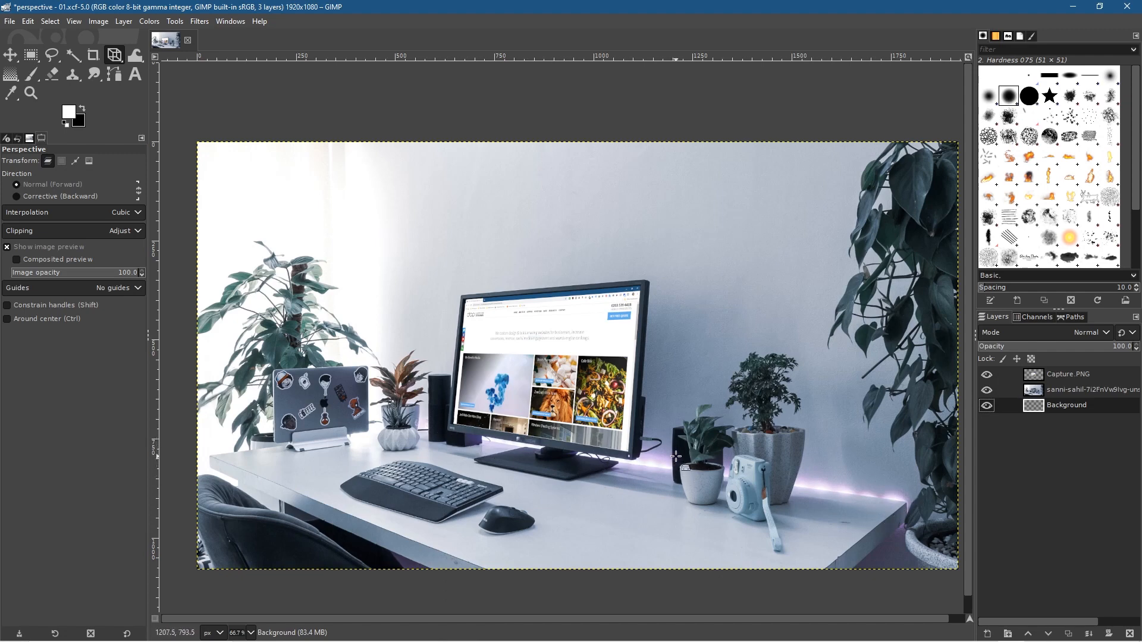
mouse_move(557, 207)
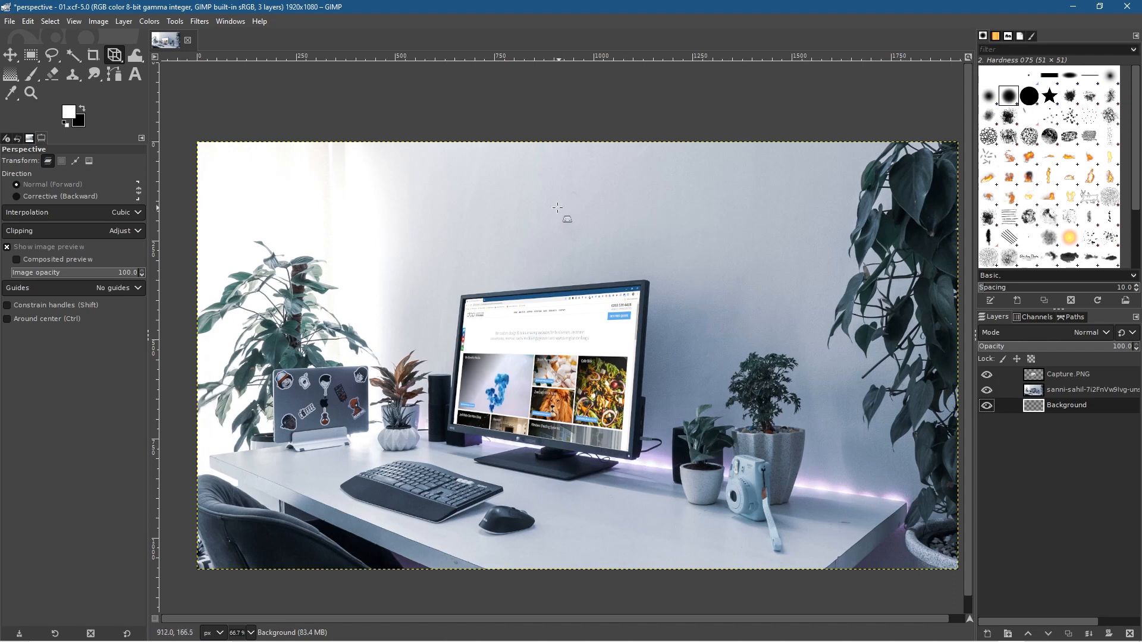
mouse_move(852, 475)
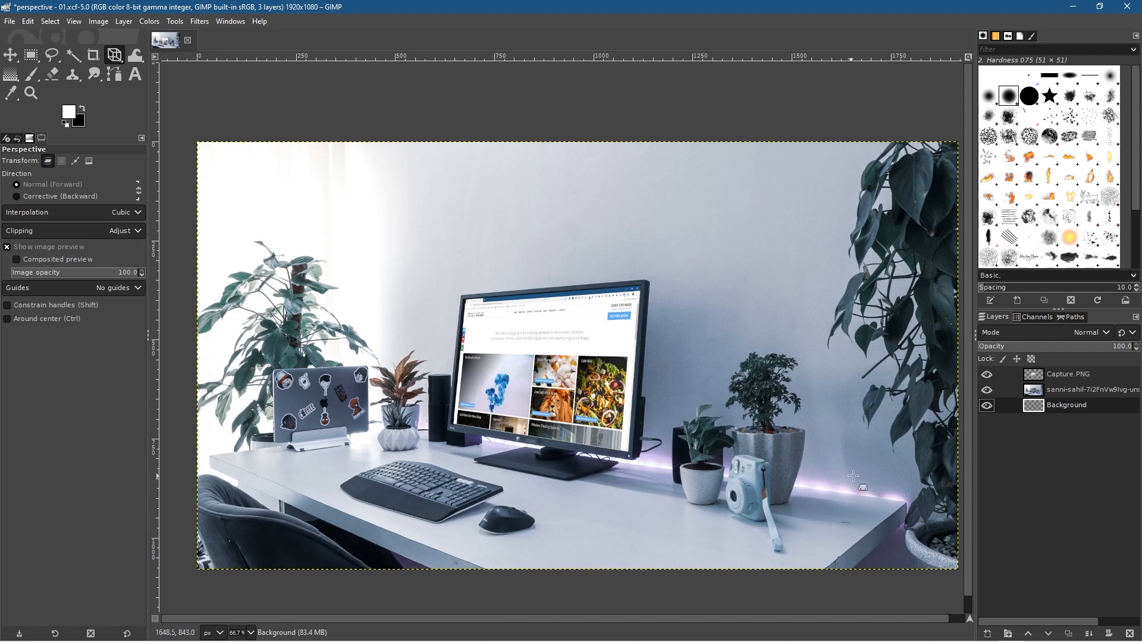
mouse_move(569, 357)
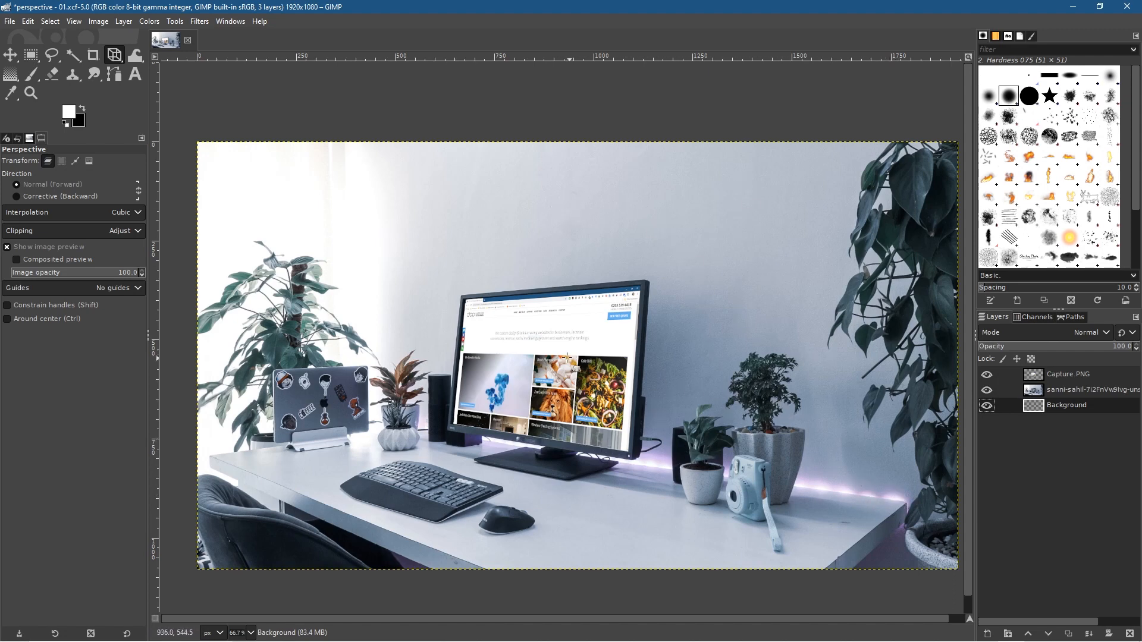
mouse_move(539, 207)
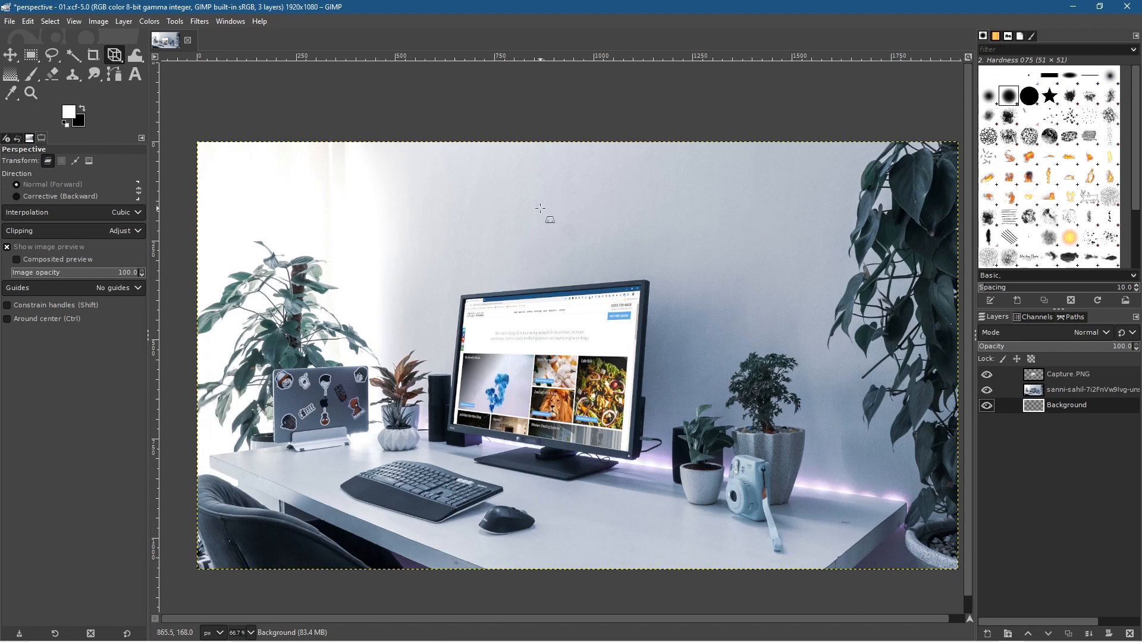
mouse_move(669, 332)
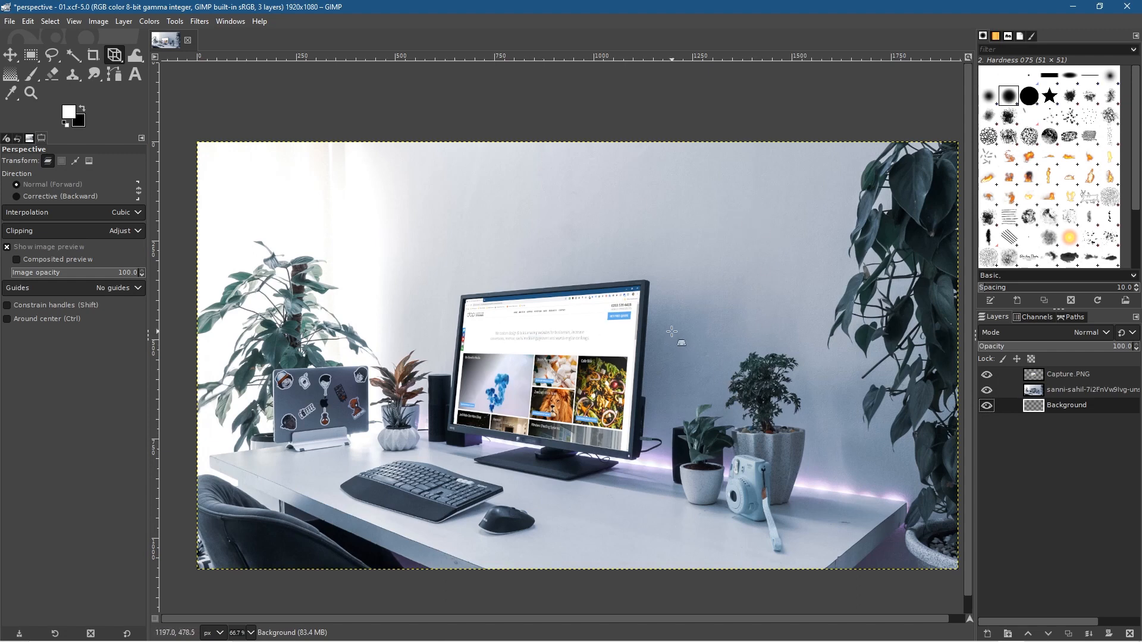
mouse_move(549, 220)
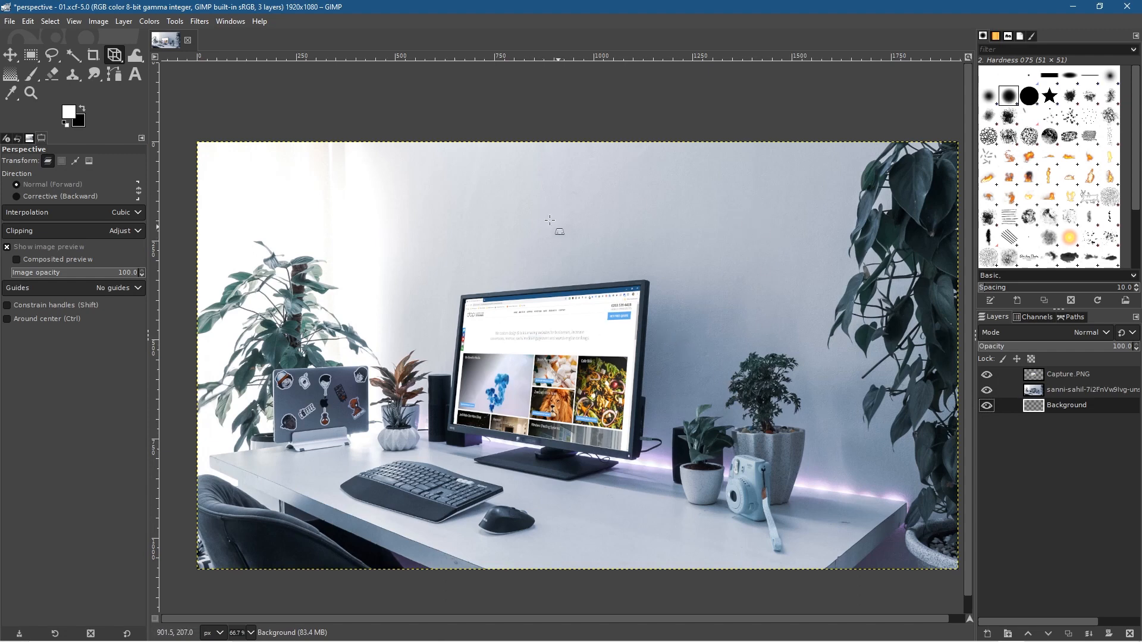
mouse_move(481, 217)
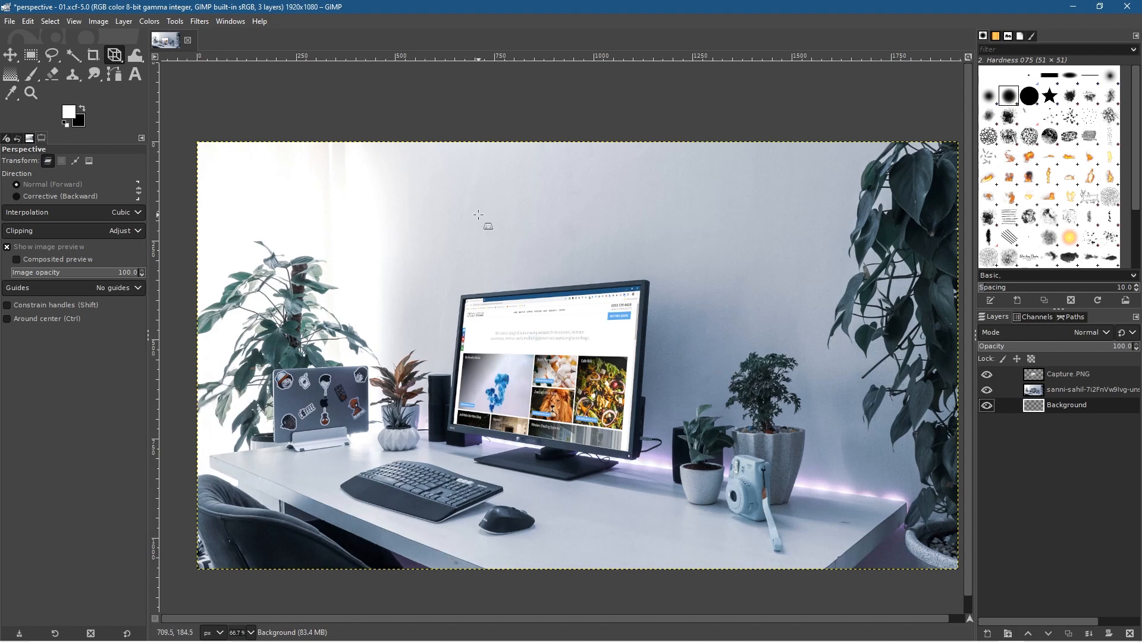
mouse_move(455, 289)
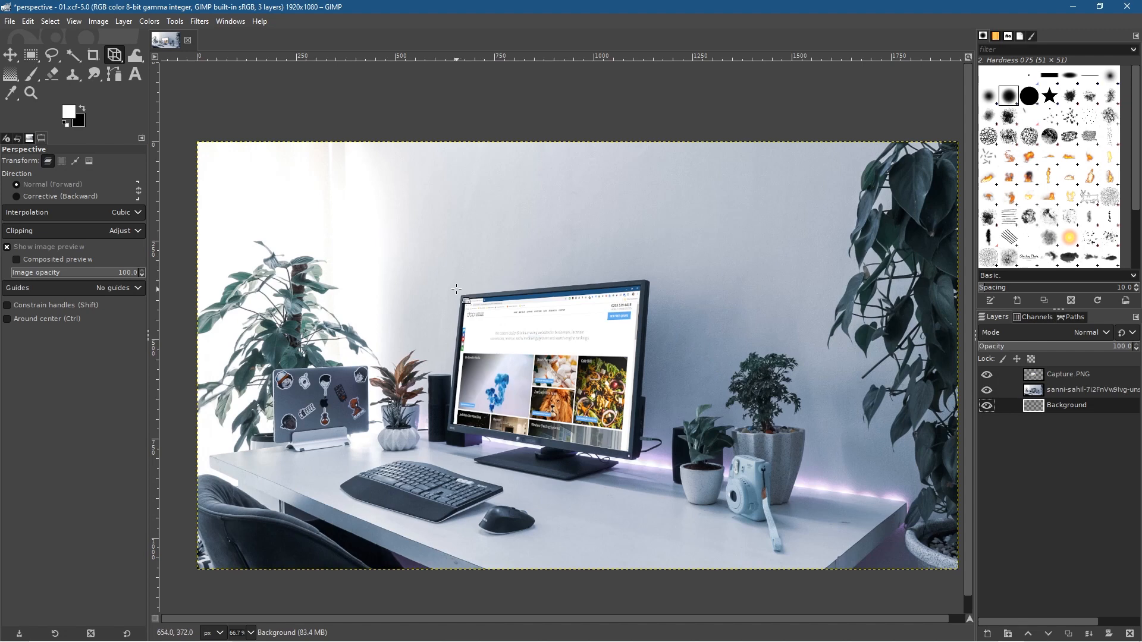
mouse_move(407, 357)
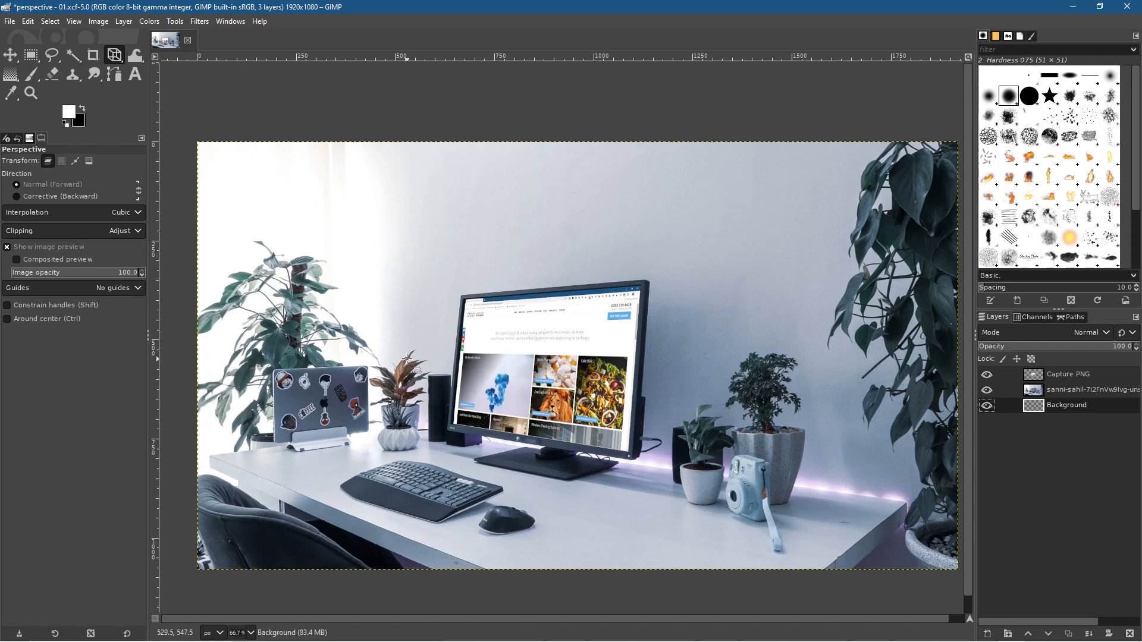
mouse_move(464, 298)
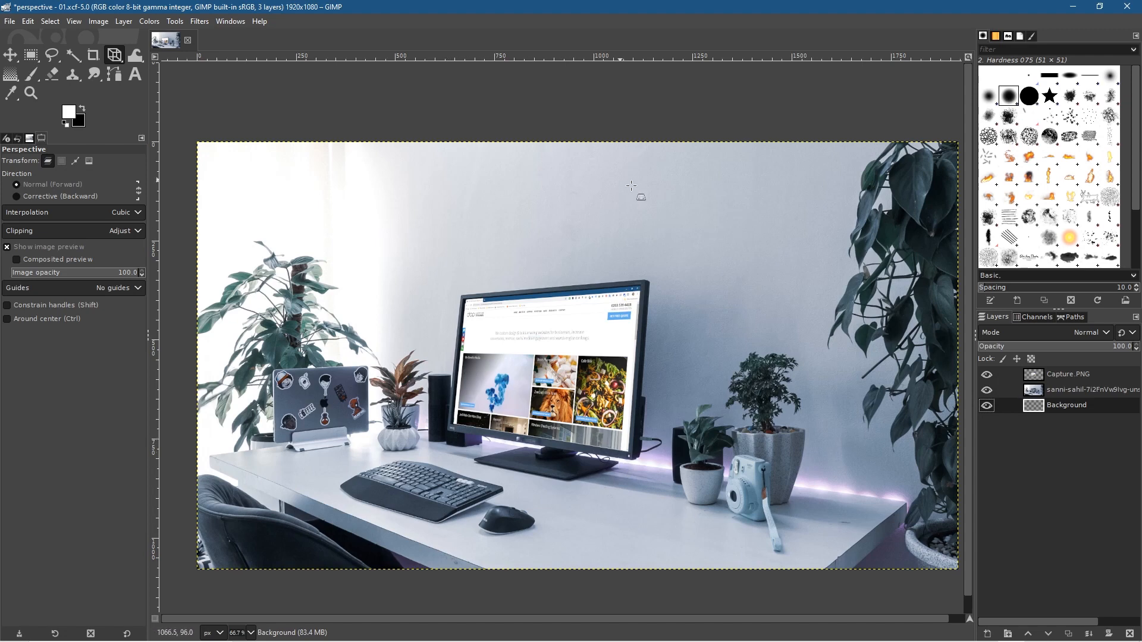
mouse_move(713, 342)
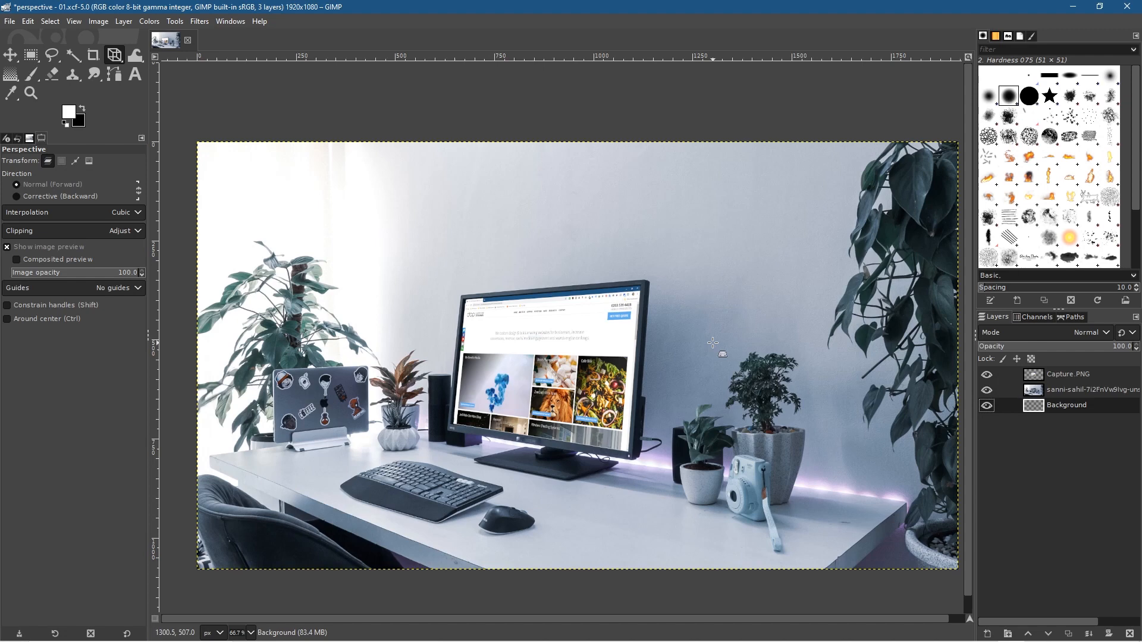
mouse_move(701, 195)
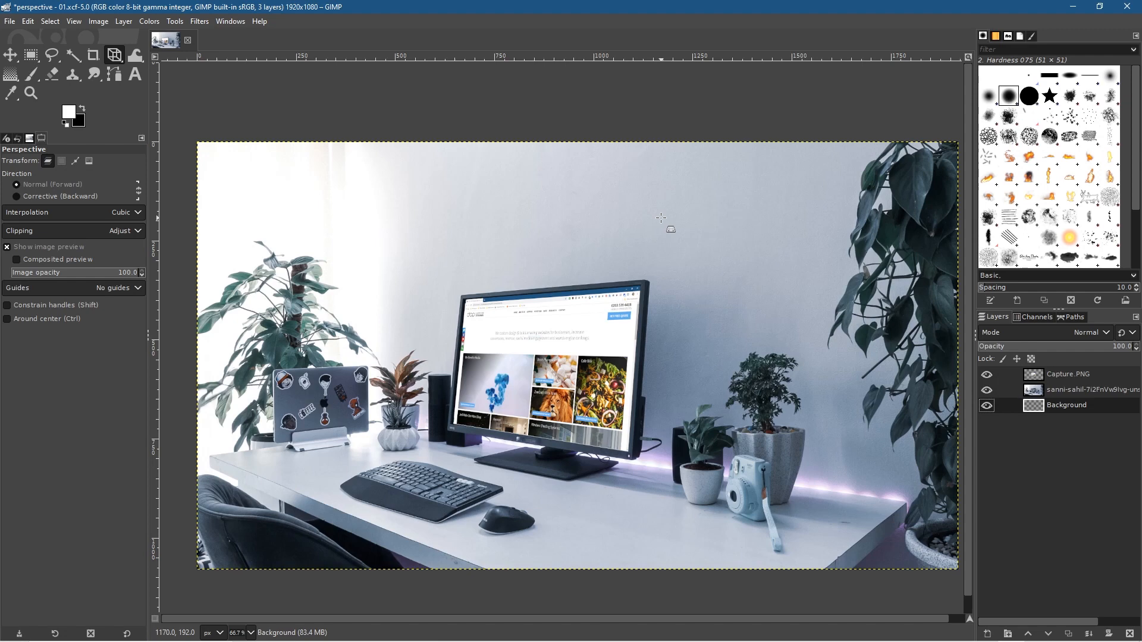
Export the composite as JPEG image 'perspective - 01.jpg' with default quality settings
left_click(10, 22)
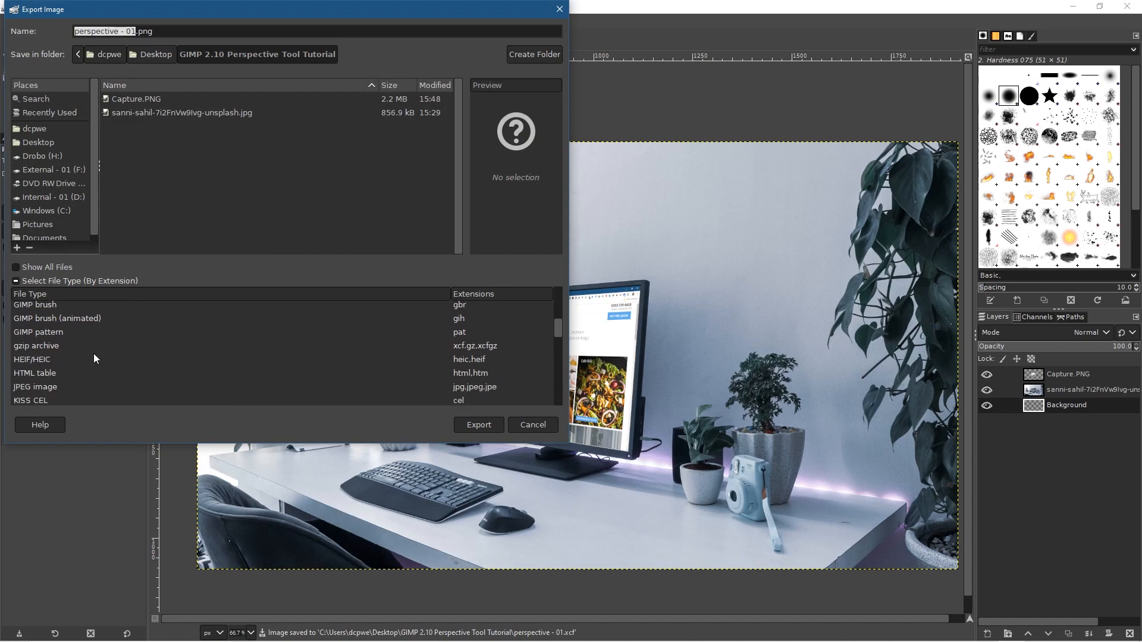
left_click(34, 386)
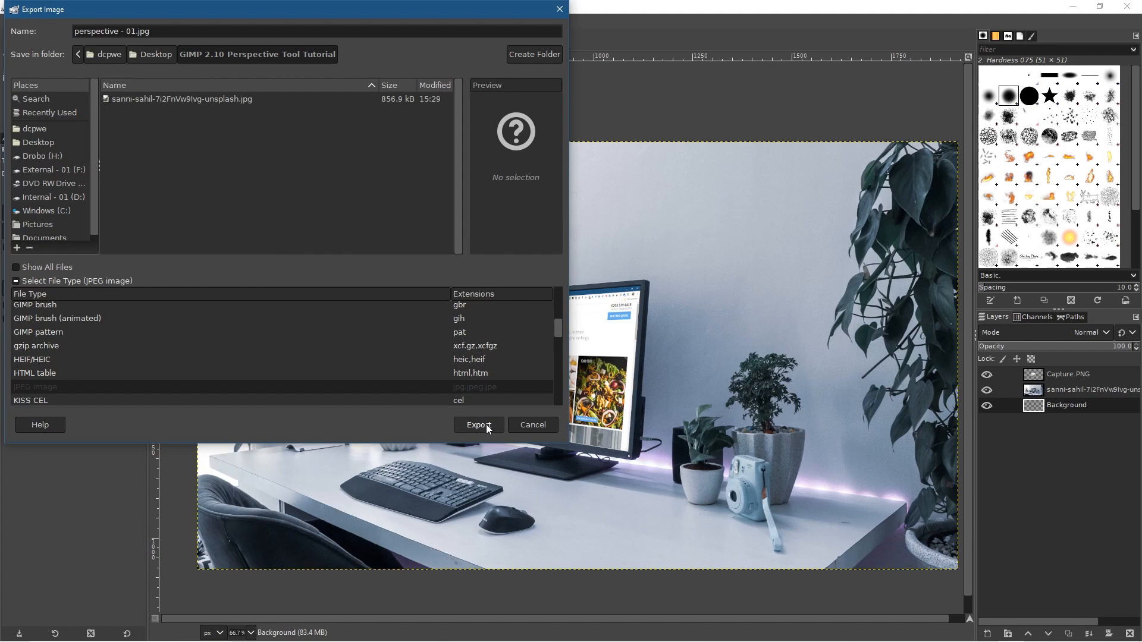
left_click(479, 425)
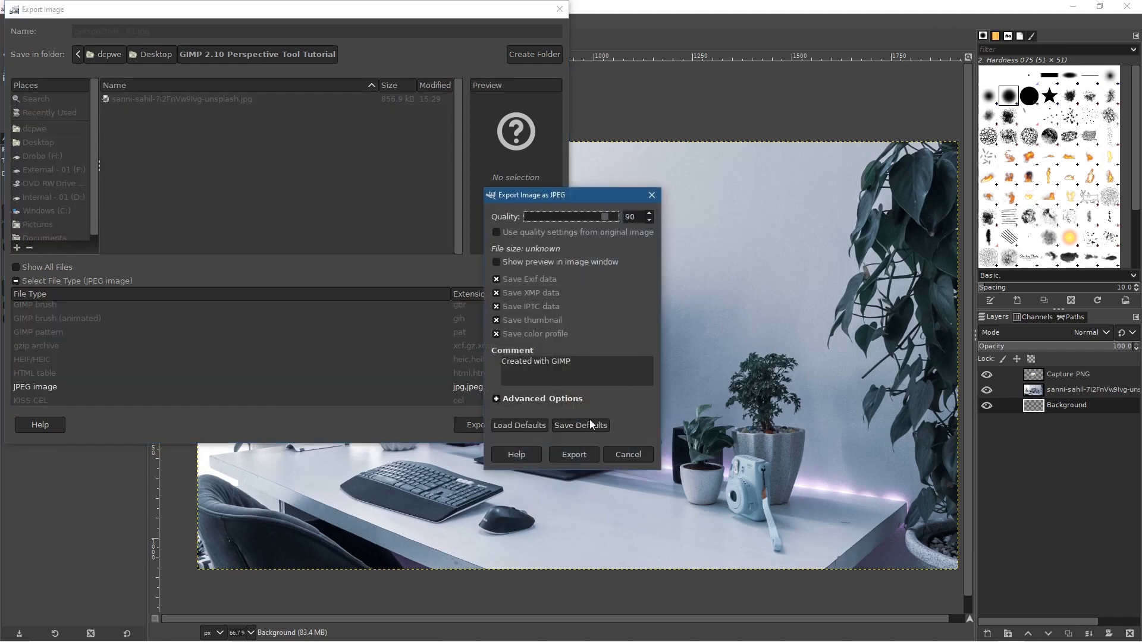
left_click(573, 454)
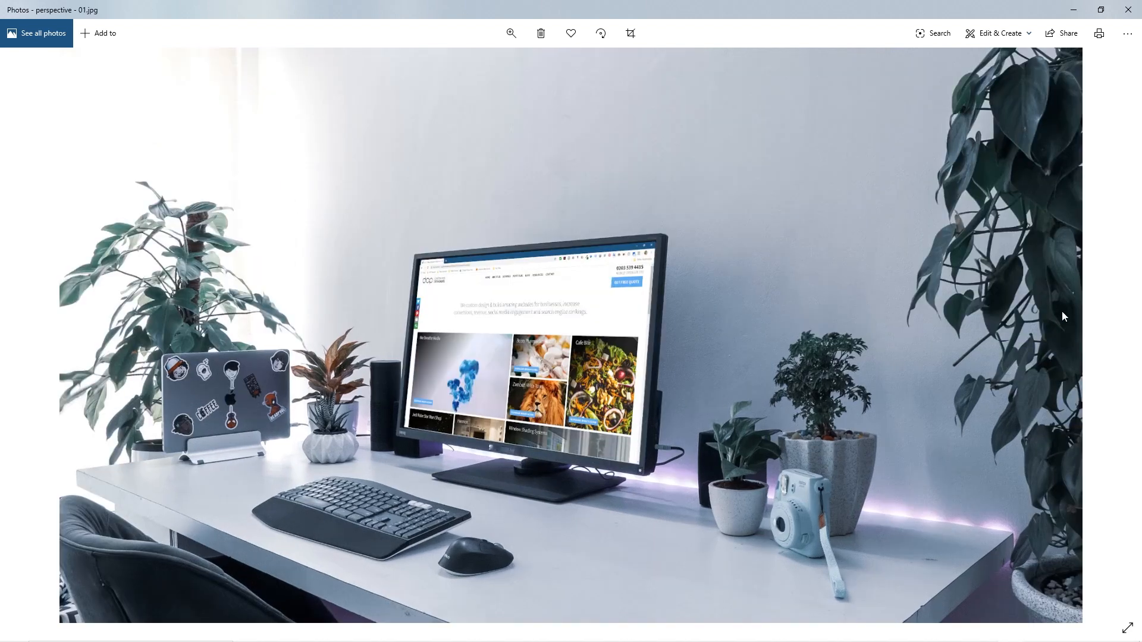
key("Right")
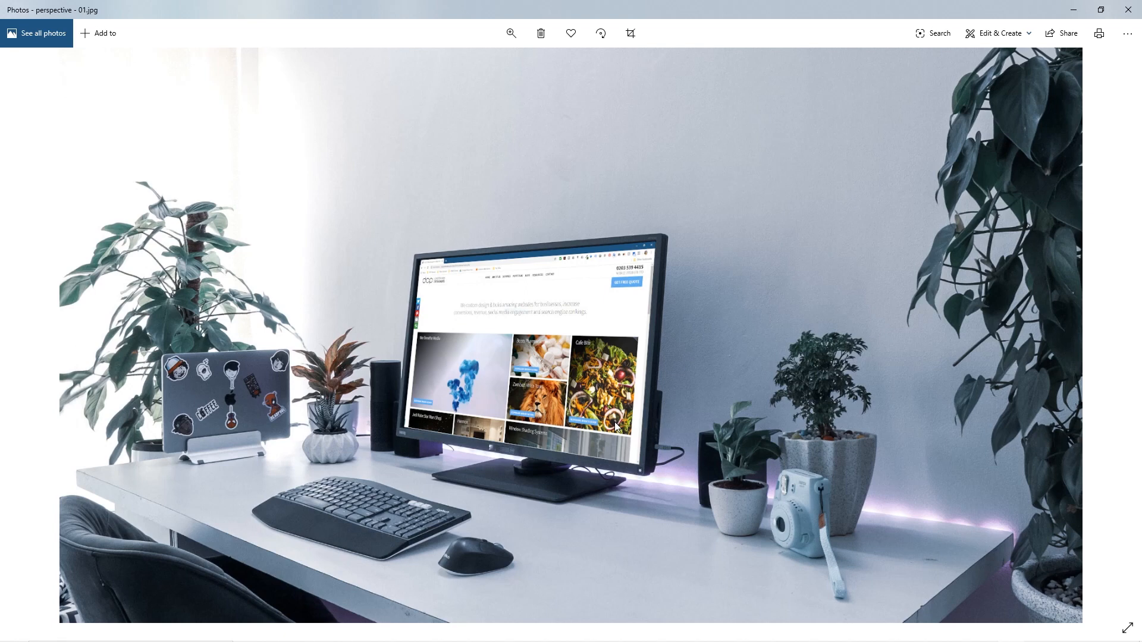
mouse_move(777, 236)
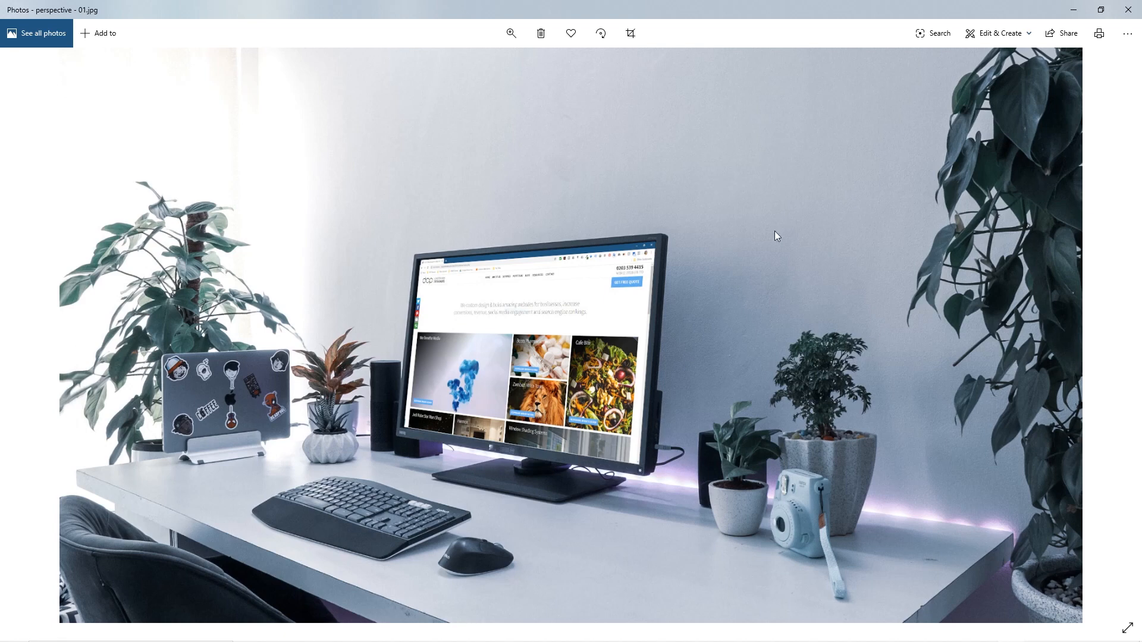
mouse_move(799, 185)
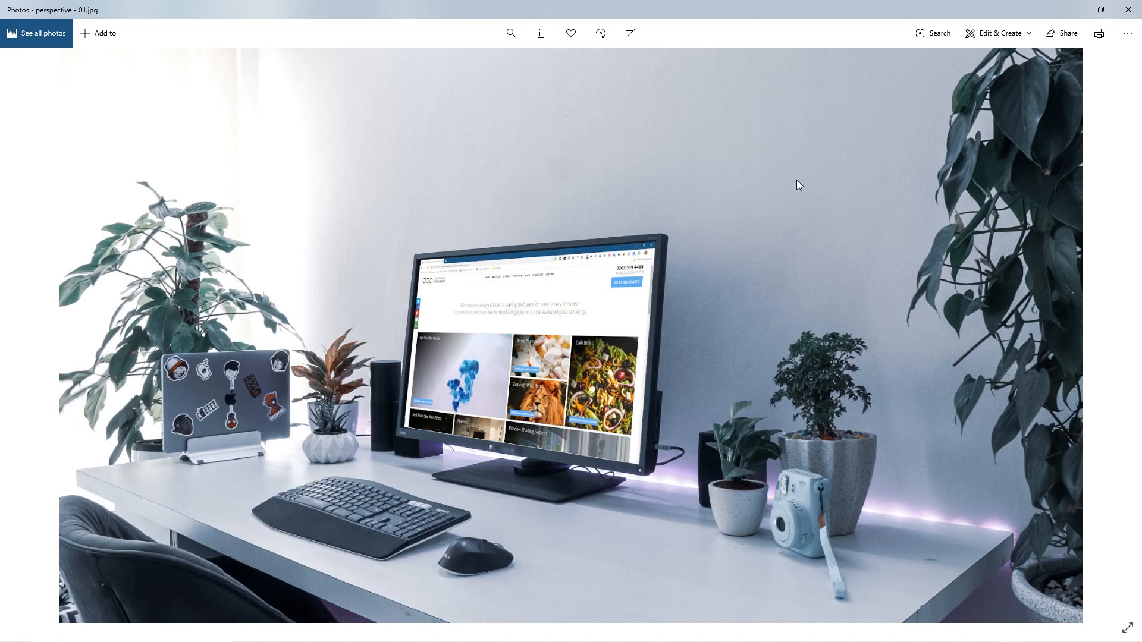